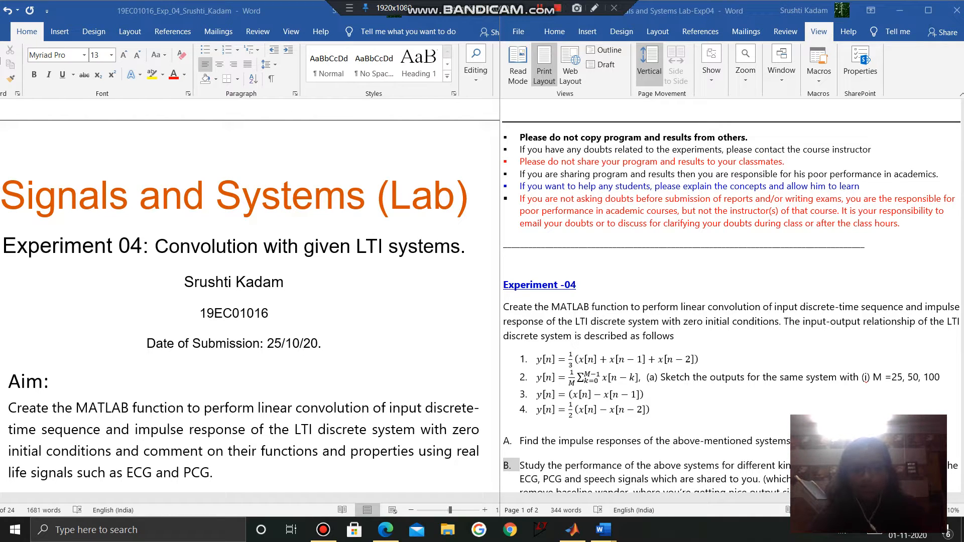
- Scroll the assignment sheet down until tasks A–E sit beside the report's title page
scroll("down", 3)
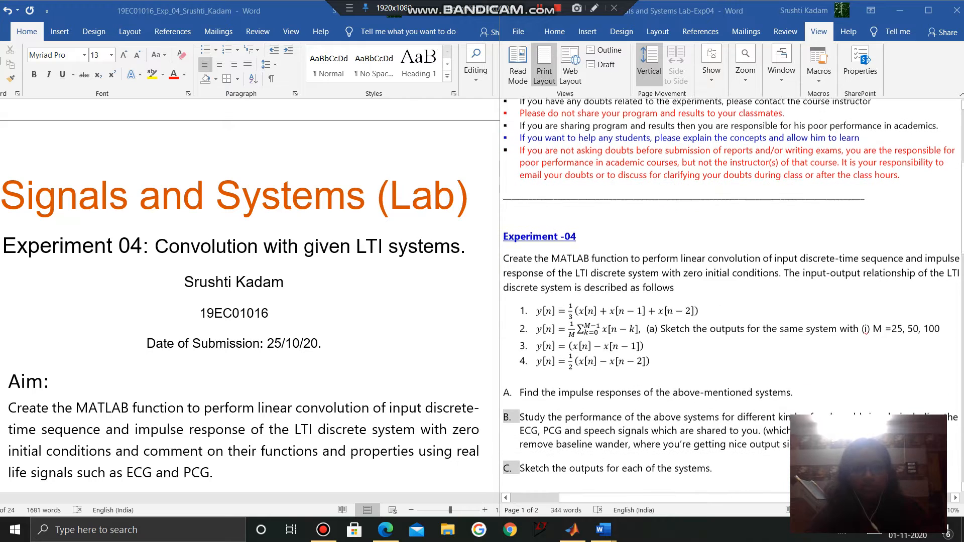
scroll("down", 3)
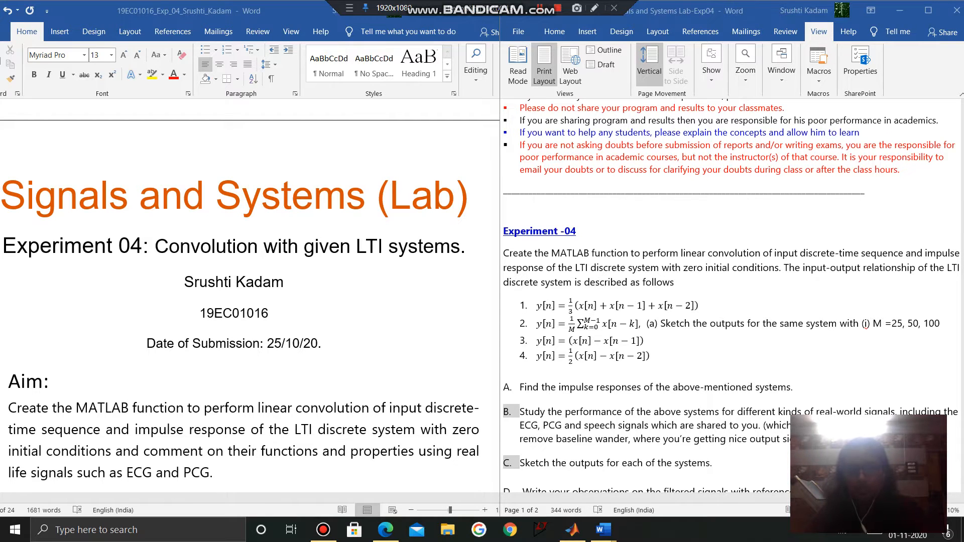
scroll("down", 3)
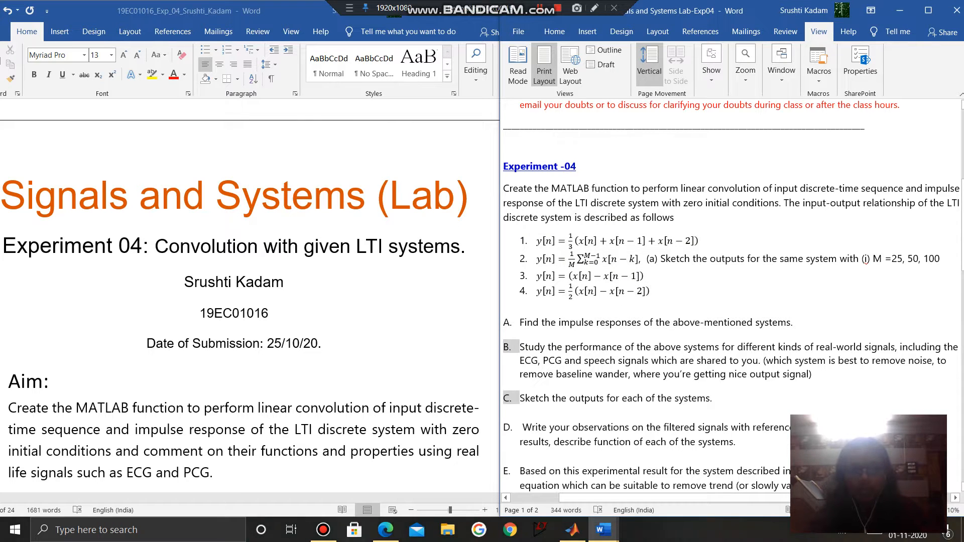
scroll("down", 3)
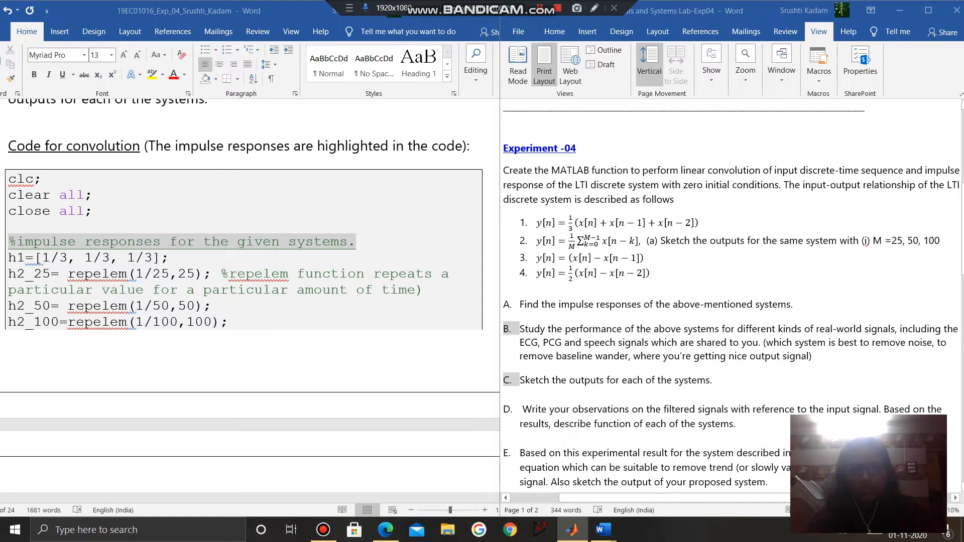
- Scroll the lab report past the PPG load-and-plot code to the system 1 and 2 convolution lines
left_click(650, 273)
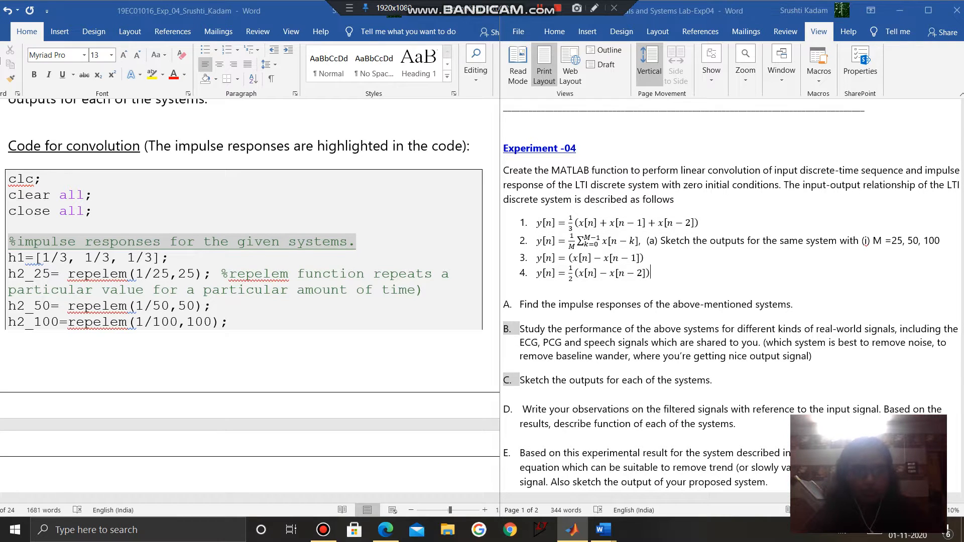
scroll("down", 3)
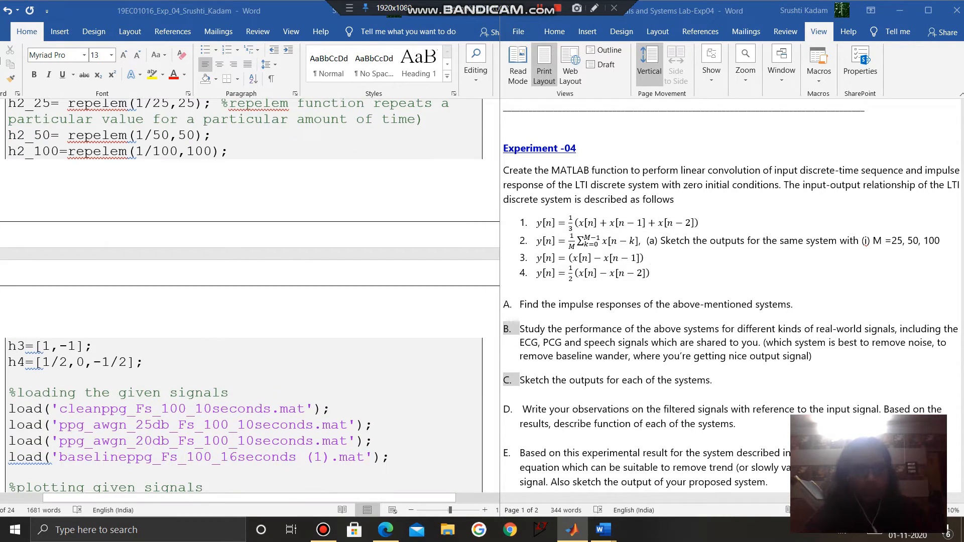
scroll("down", 3)
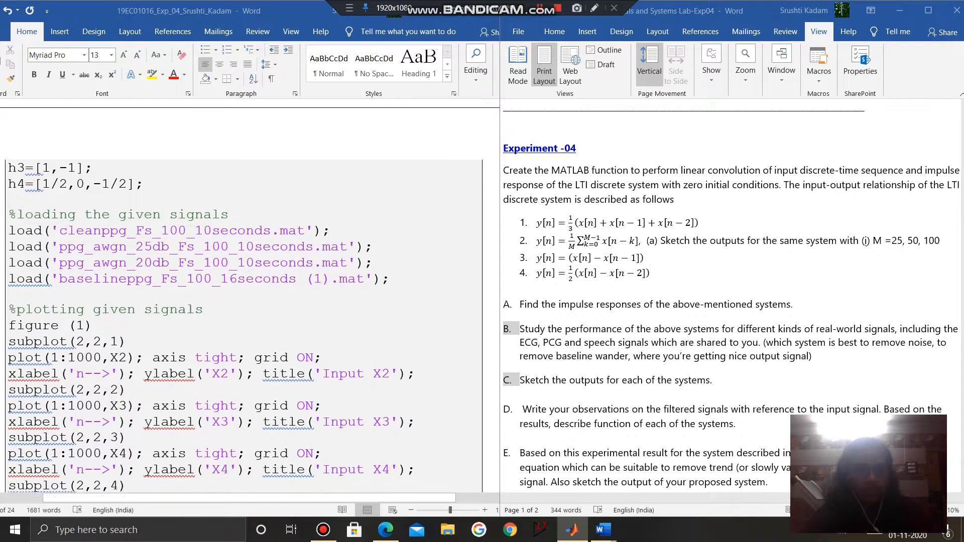
scroll("up", 3)
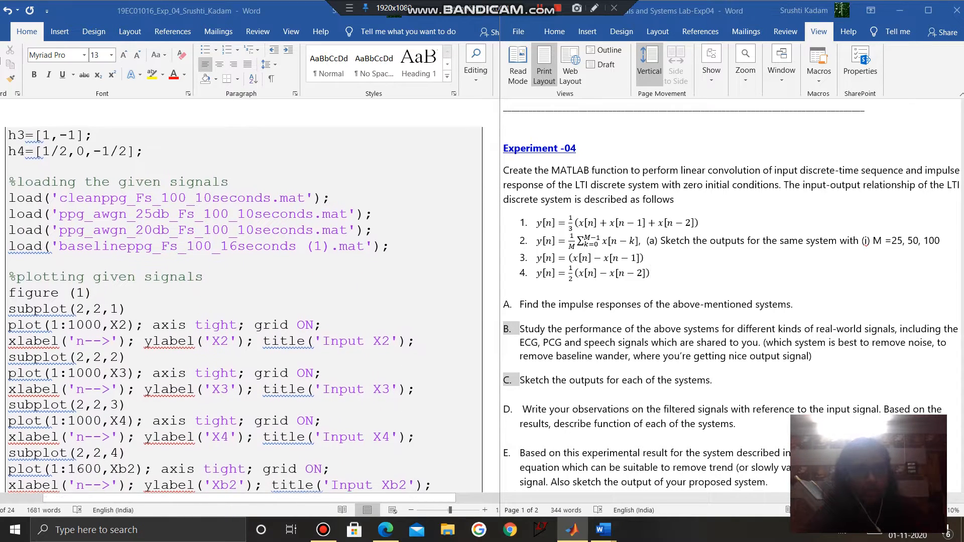
left_click(648, 273)
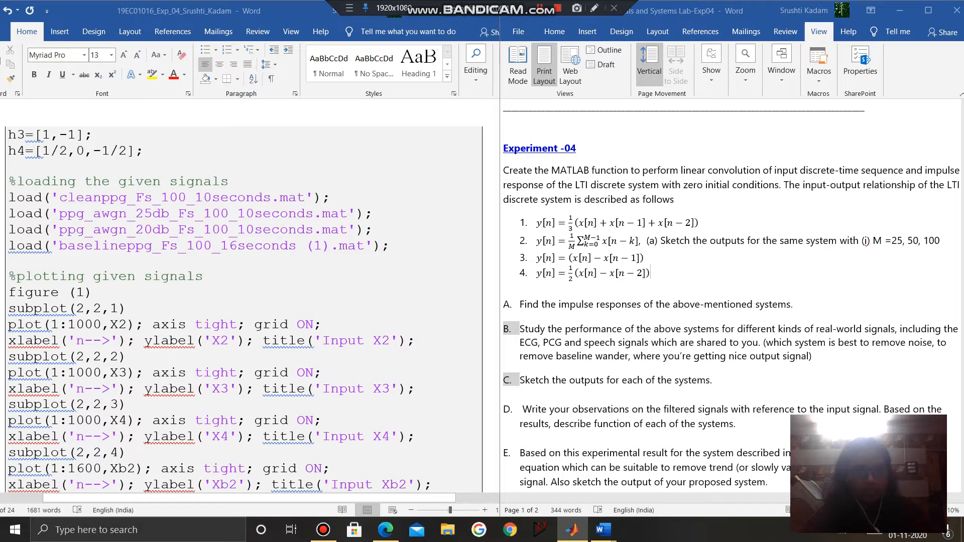
scroll("down", 3)
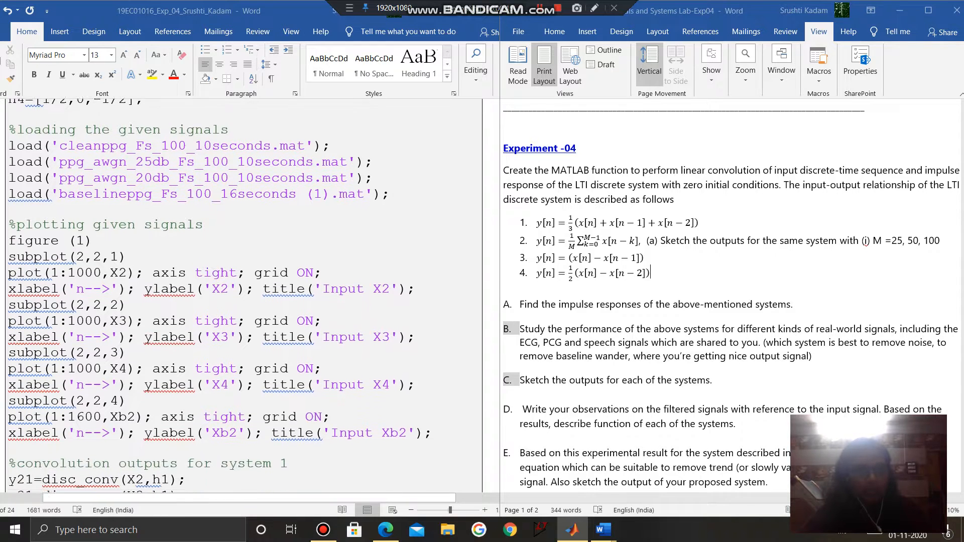
scroll("down", 3)
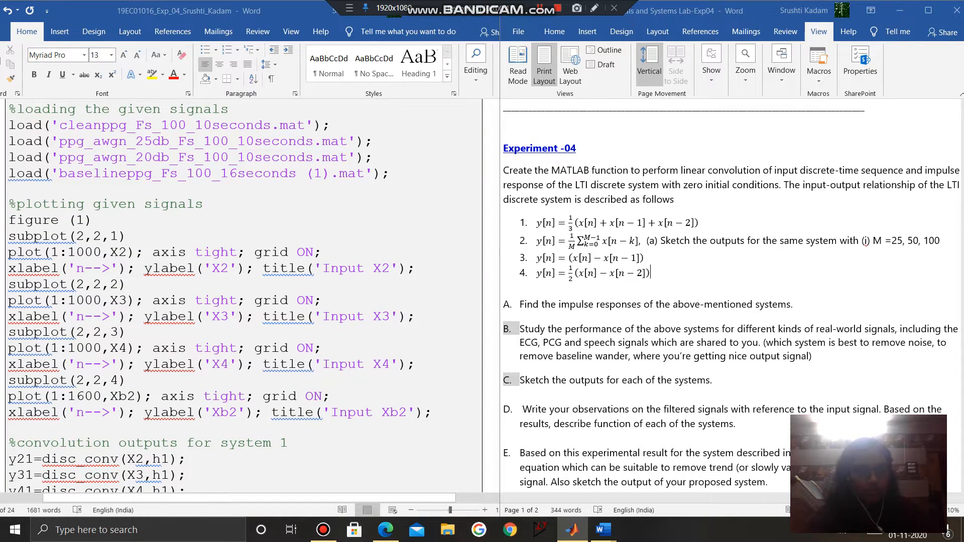
scroll("down", 3)
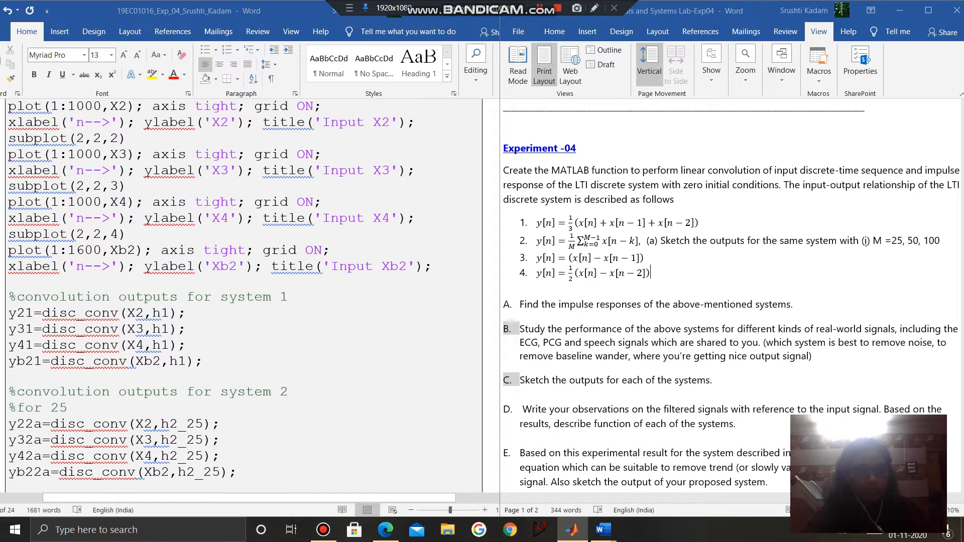
scroll("down", 3)
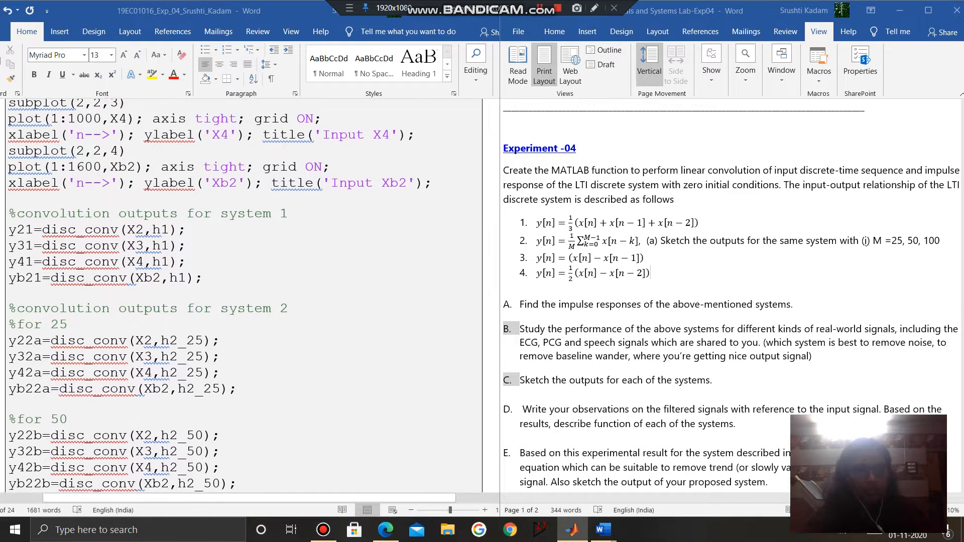
scroll("down", 3)
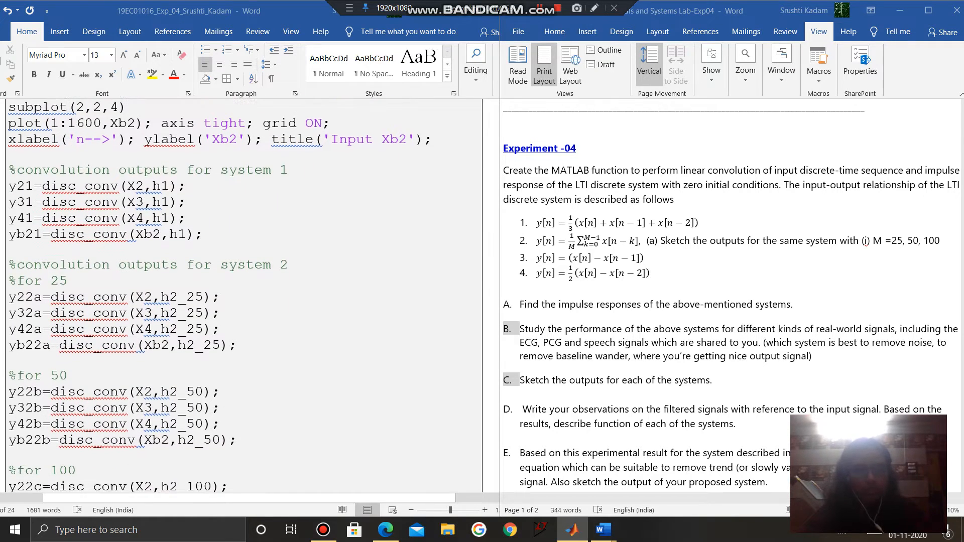
left_click(647, 272)
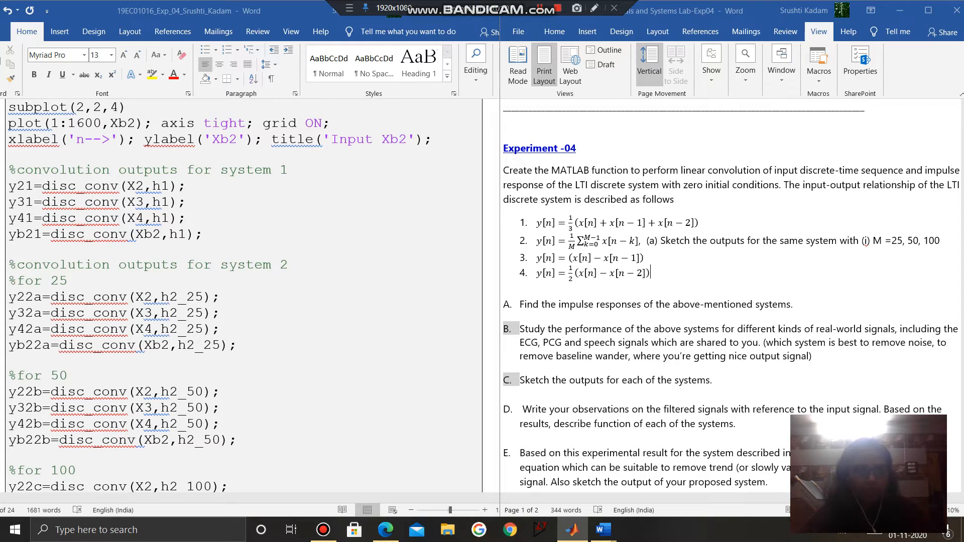
scroll("down", 3)
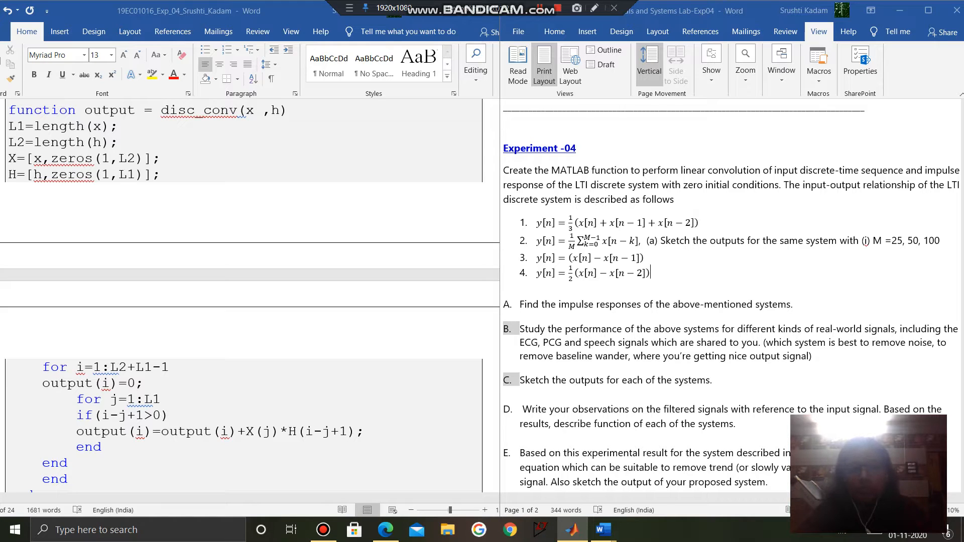
- Scroll down to the disc_conv function, then back to the M = 25, 50, 100 convolution calls
scroll("down", 3)
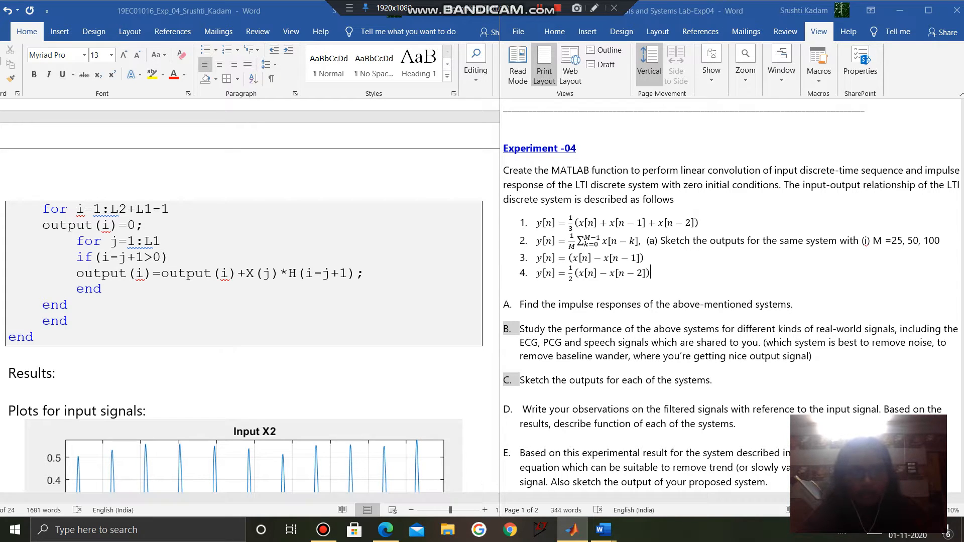
scroll("down", 3)
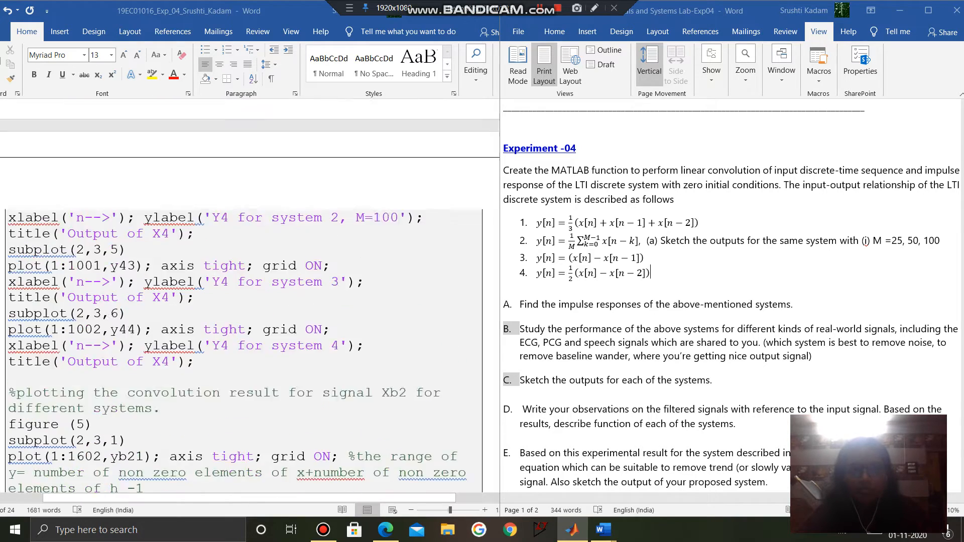
scroll("up", 3)
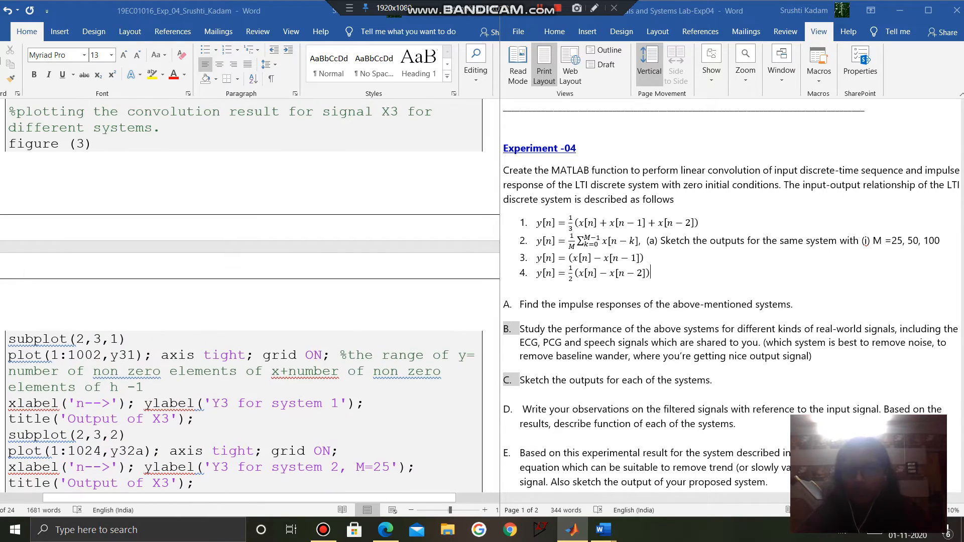
scroll("up", 3)
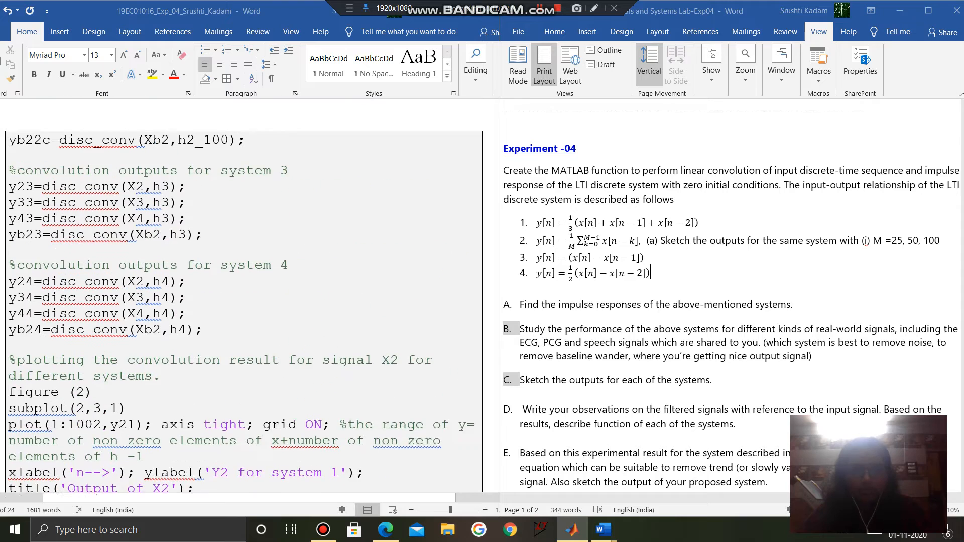
scroll("up", 3)
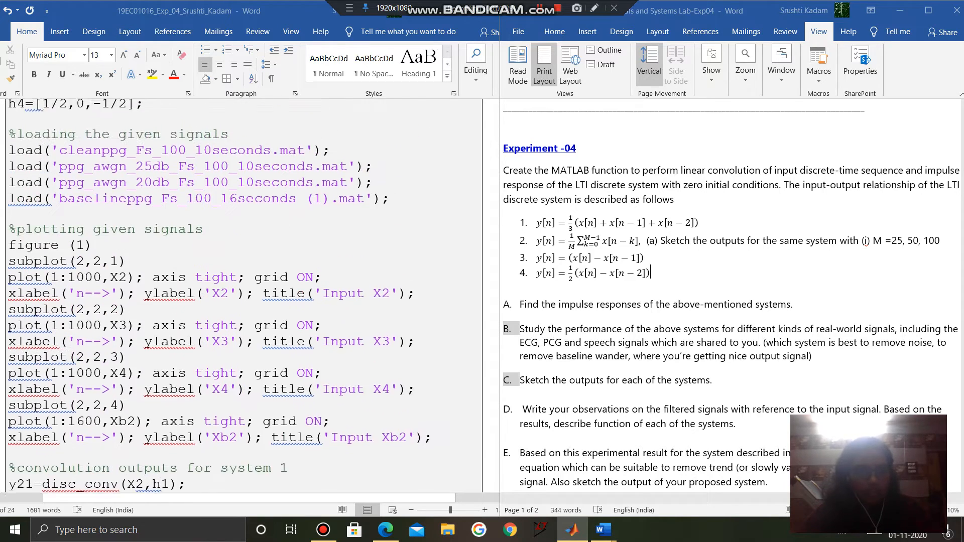
scroll("down", 3)
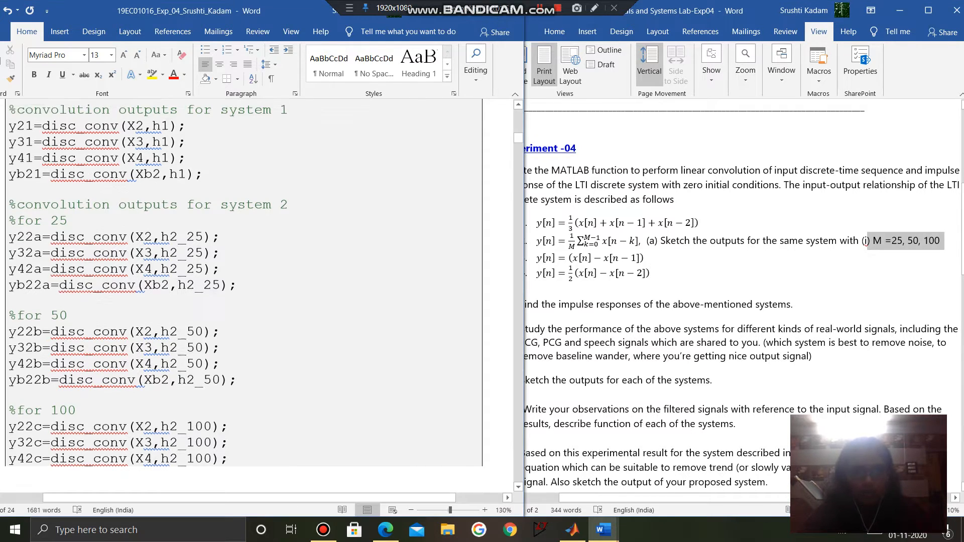
- Scroll past the end of disc_conv to the Results heading and Input X2 plot
scroll("down", 3)
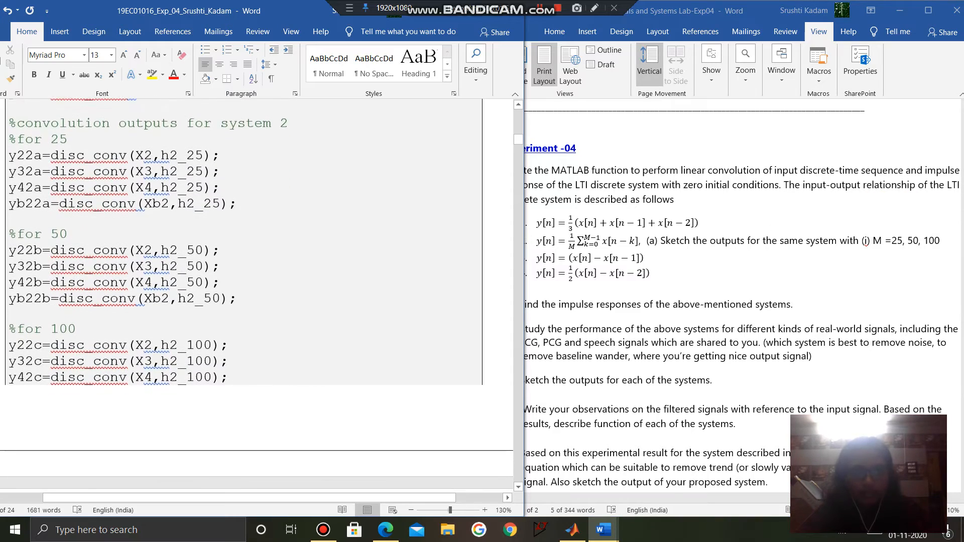
scroll("down", 3)
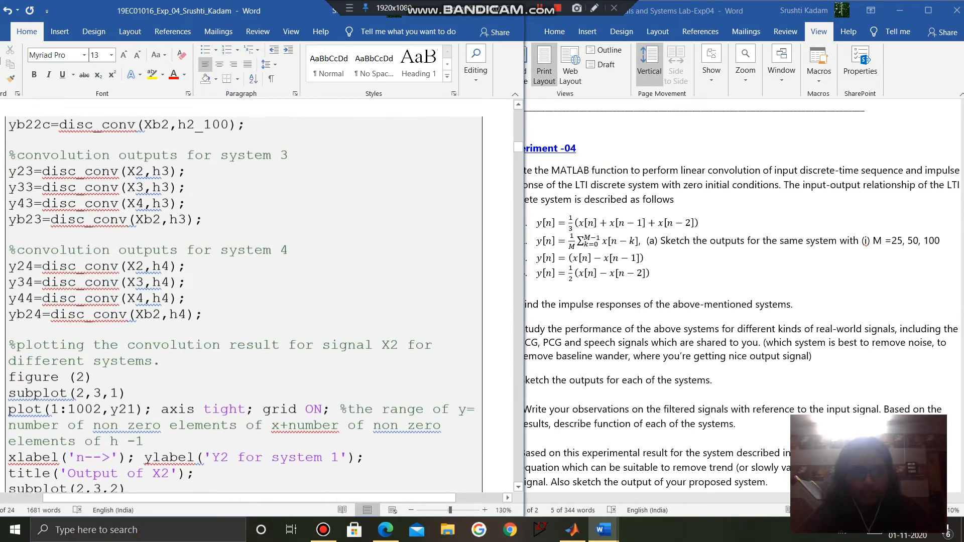
scroll("down", 3)
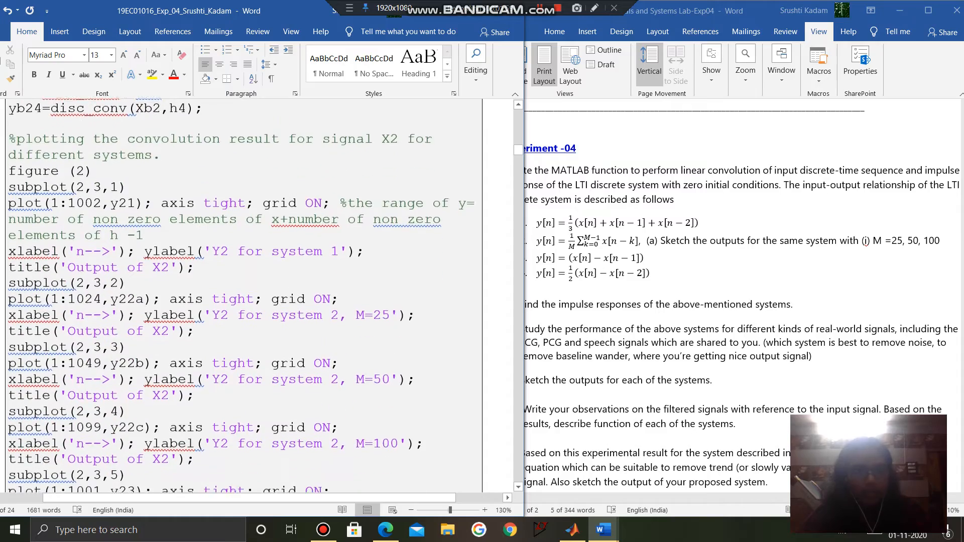
scroll("down", 3)
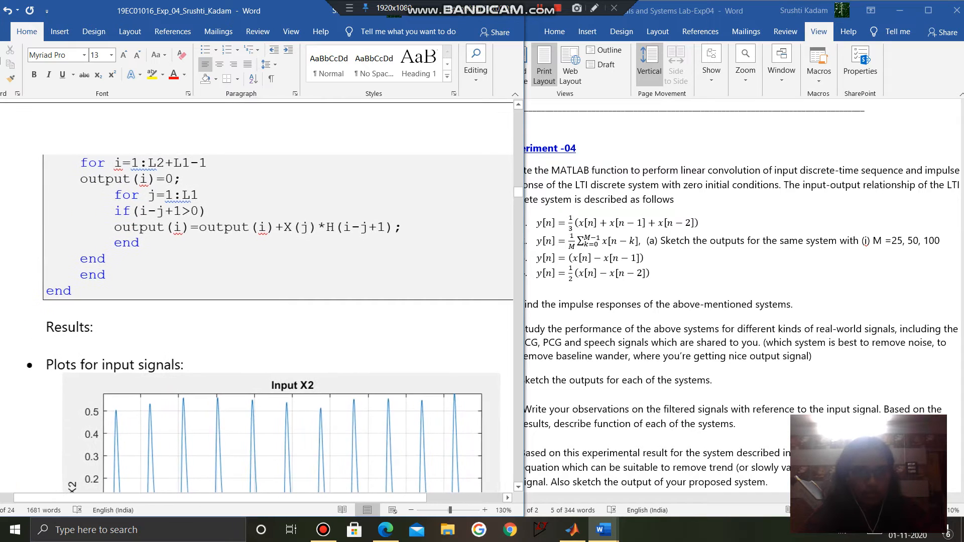
- Scroll past the Input X3 and X4 figures to the Input Xb2 baseline PPG figure
scroll("down", 3)
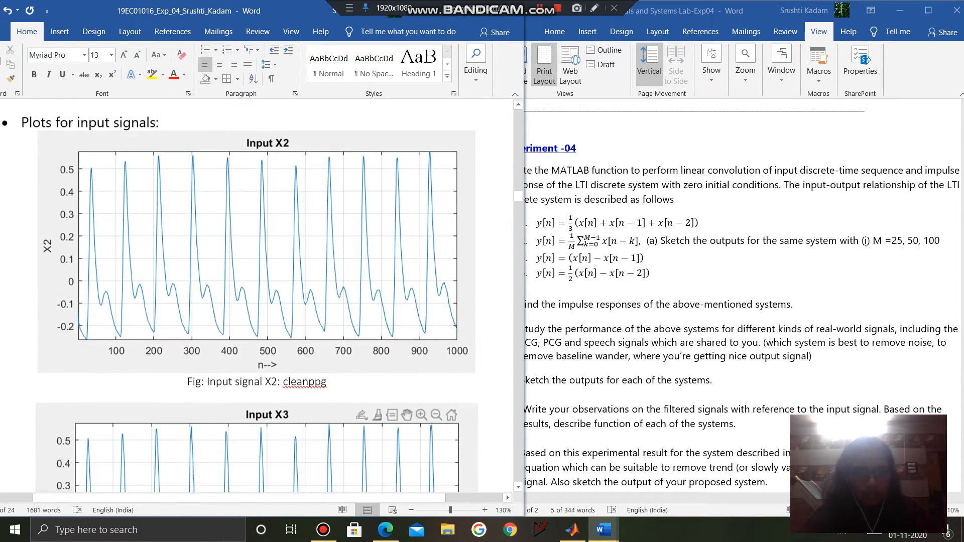
scroll("down", 3)
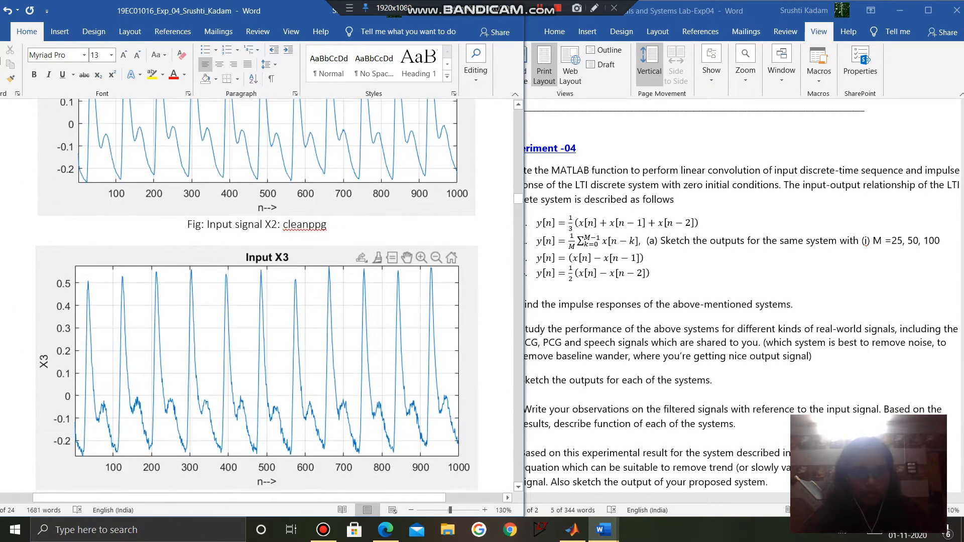
scroll("down", 3)
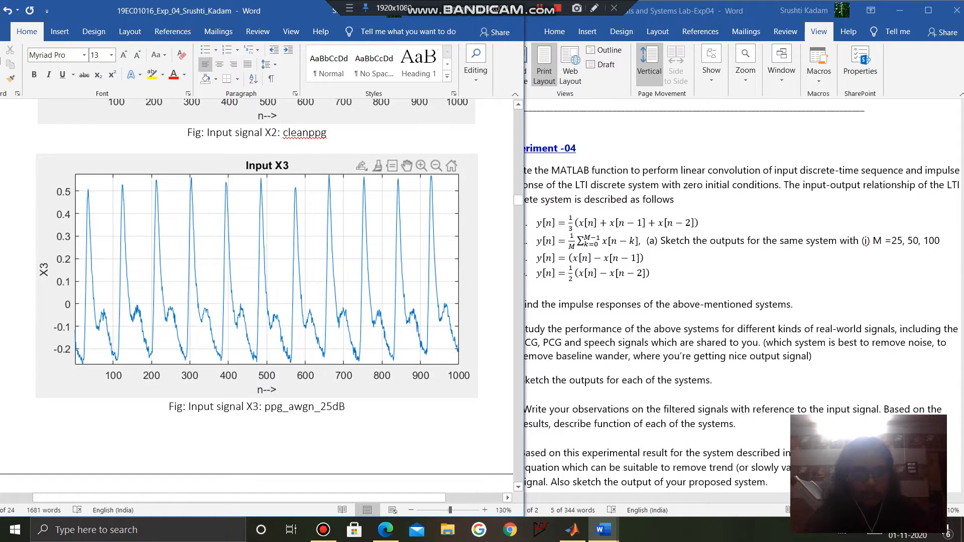
scroll("down", 3)
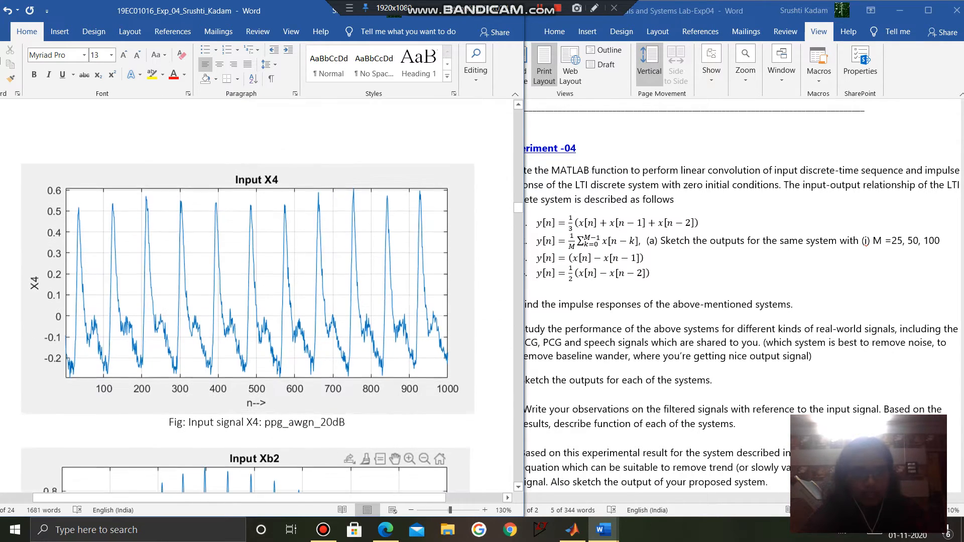
scroll("down", 3)
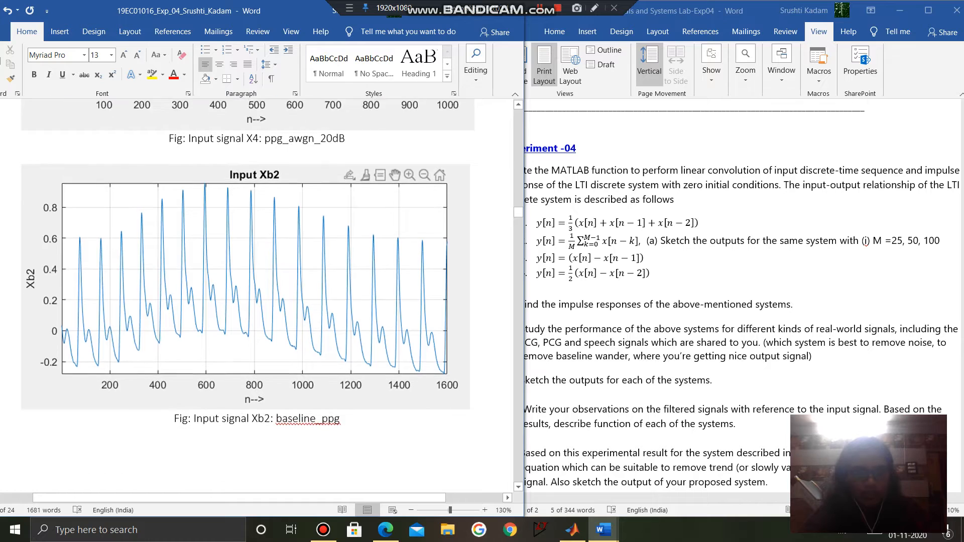
scroll("down", 3)
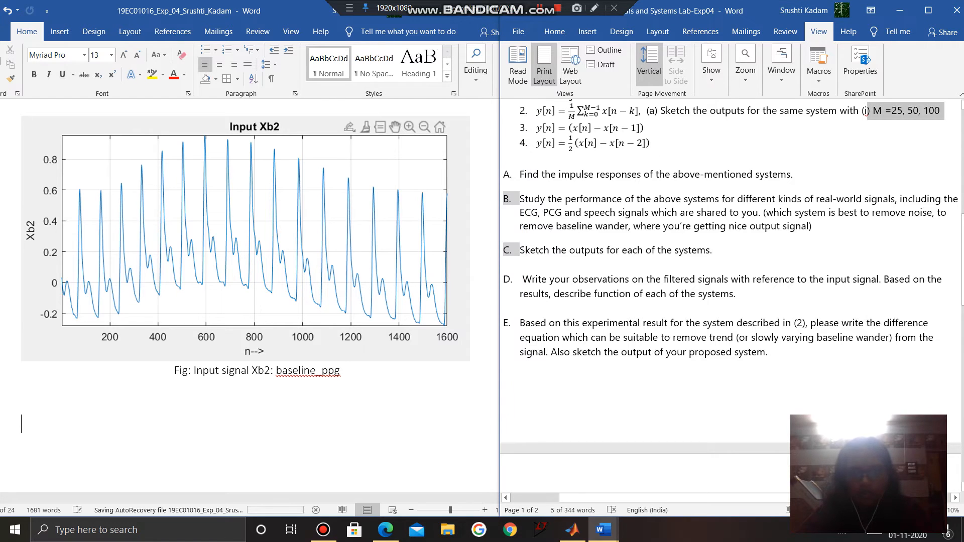
- Scroll the assignment sheet to show system equations 1–4 above tasks A–E
scroll("up", 3)
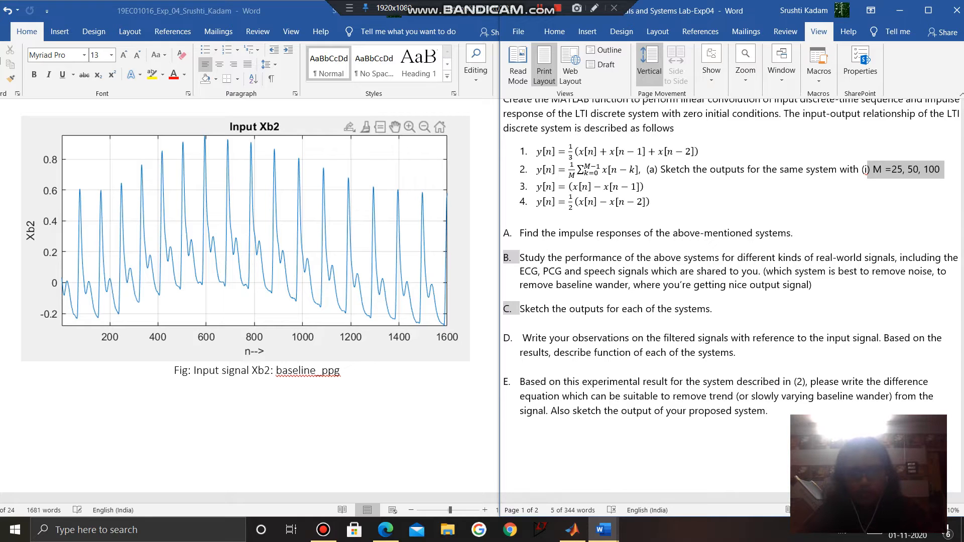
scroll("down", 3)
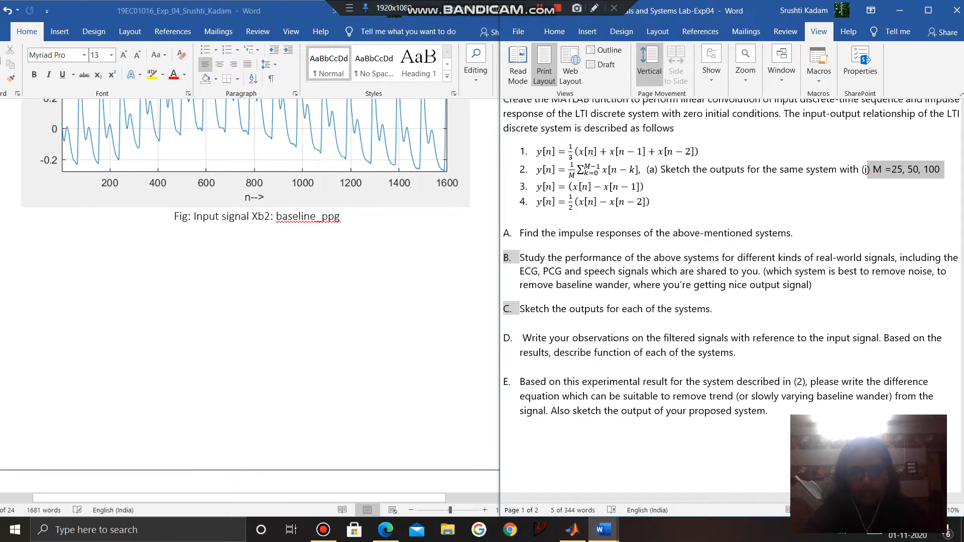
- Scroll through the X2 outputs for systems 1–4, including system 2 at M = 25, 50 and 100
scroll("down", 3)
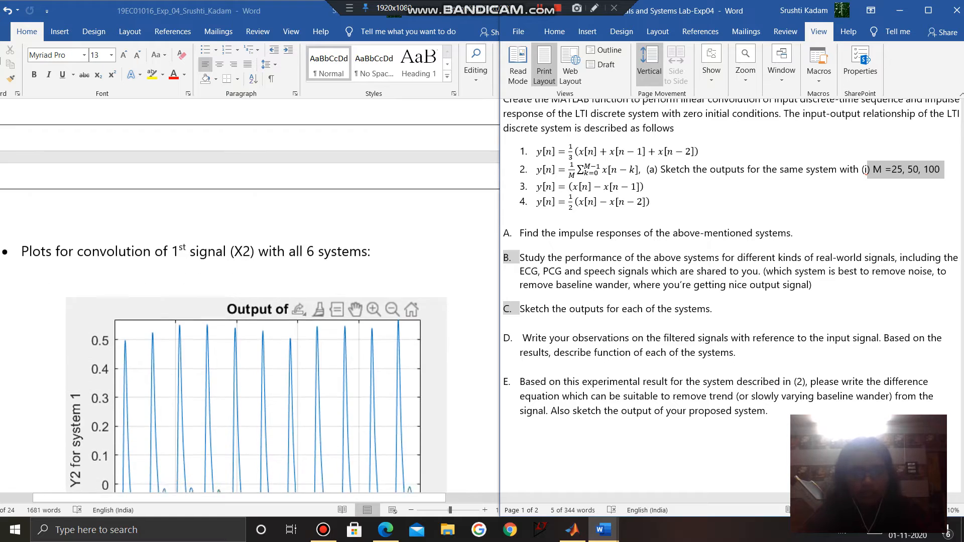
scroll("down", 3)
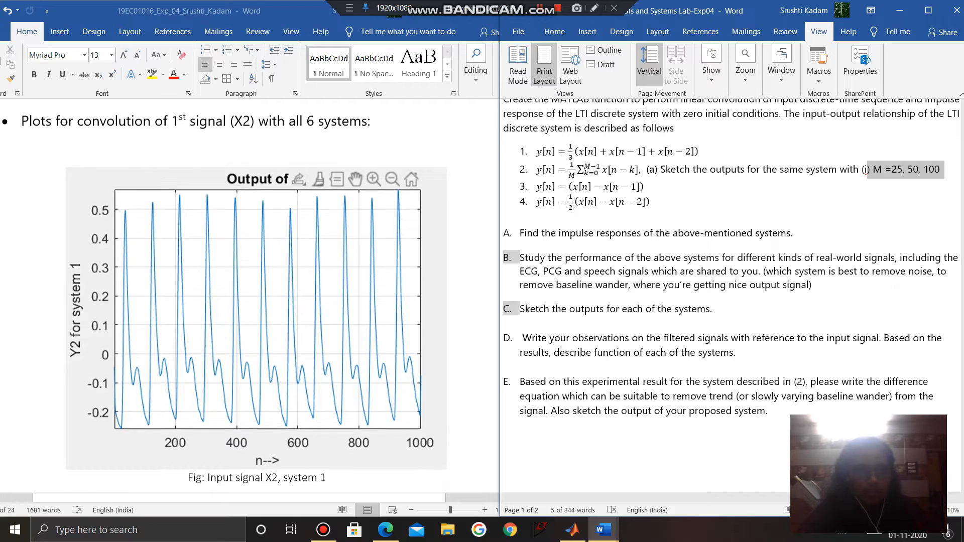
scroll("down", 3)
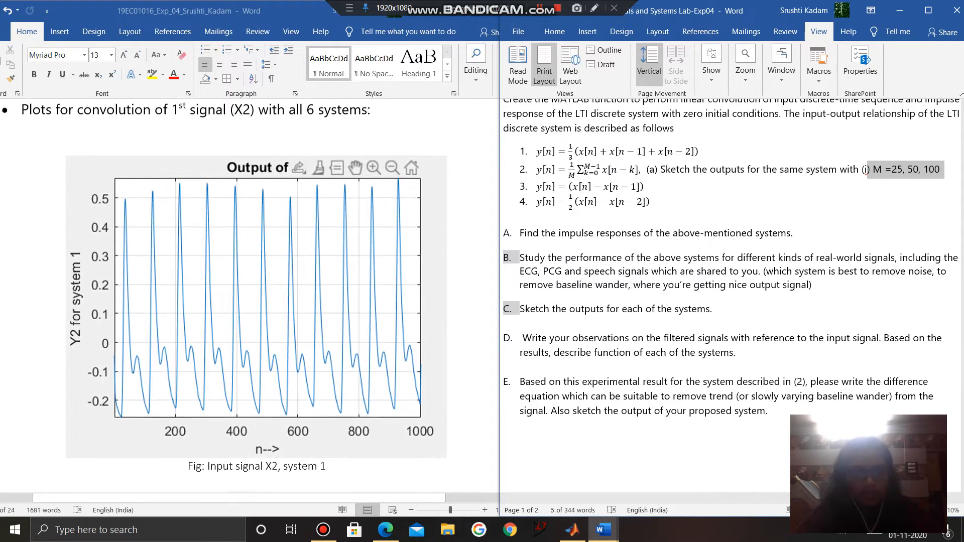
scroll("down", 3)
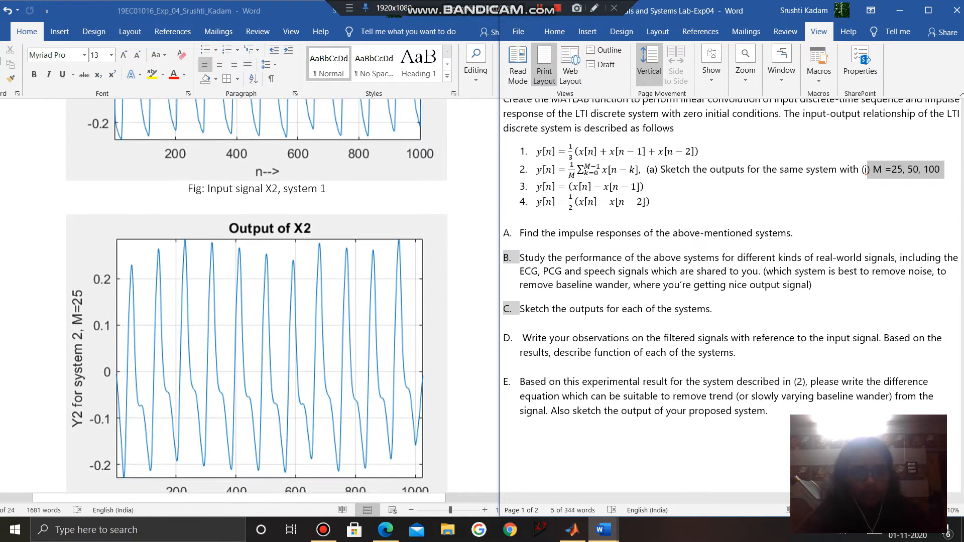
scroll("down", 3)
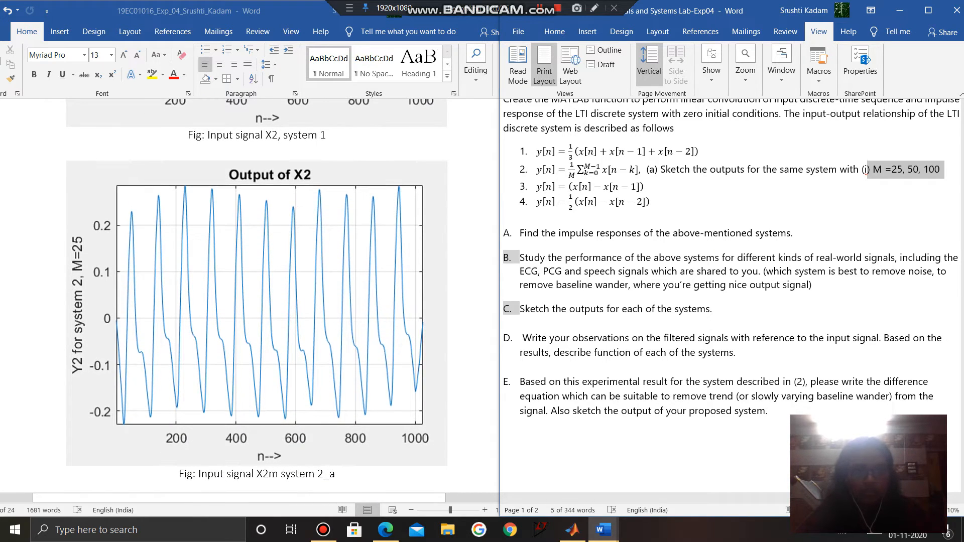
scroll("down", 3)
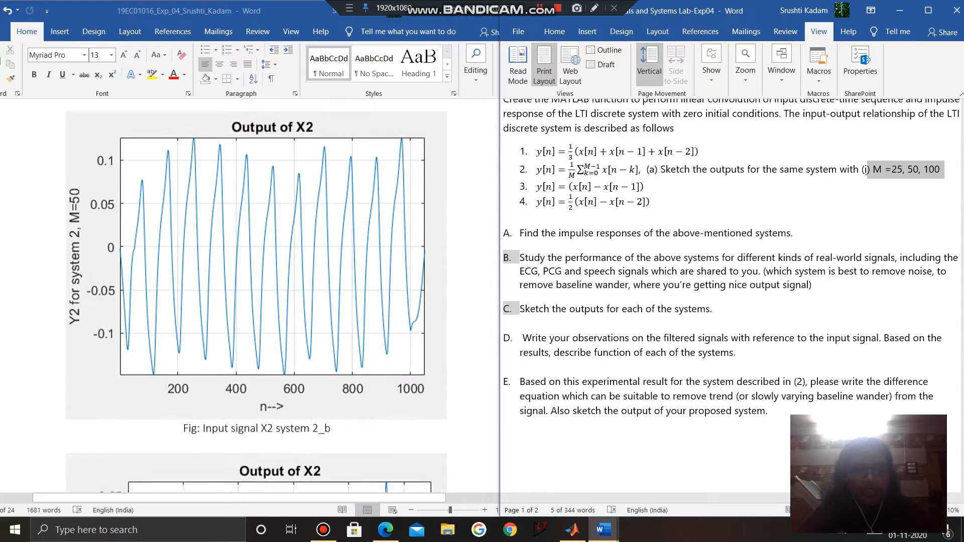
scroll("down", 3)
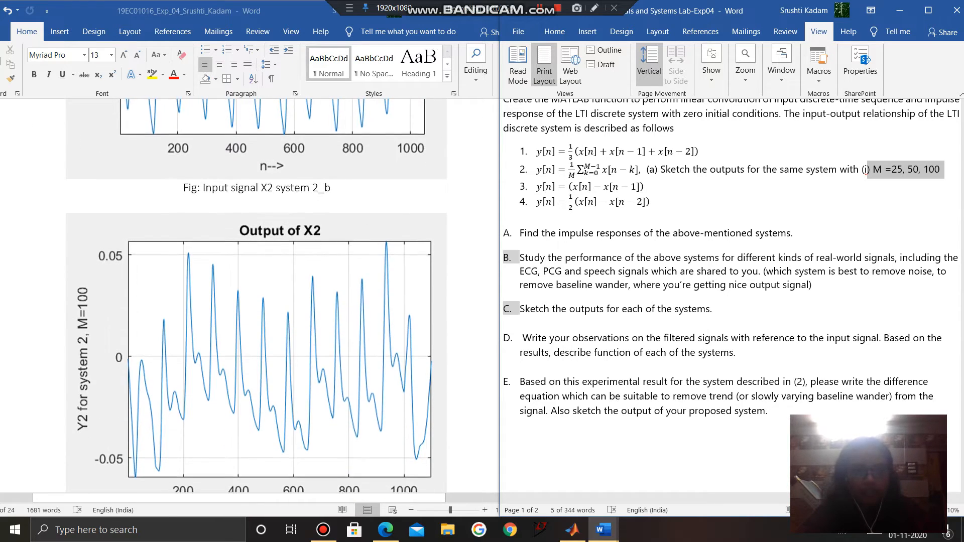
scroll("down", 3)
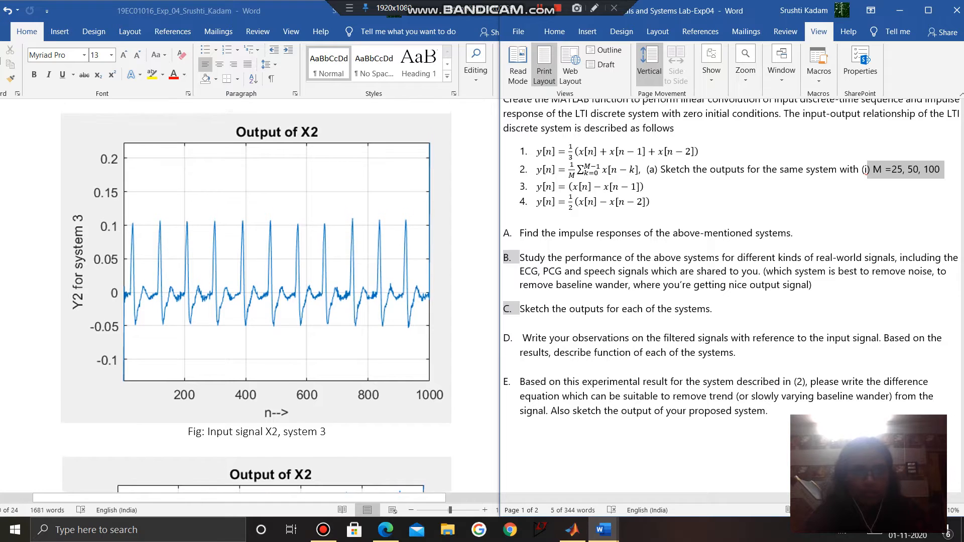
scroll("down", 3)
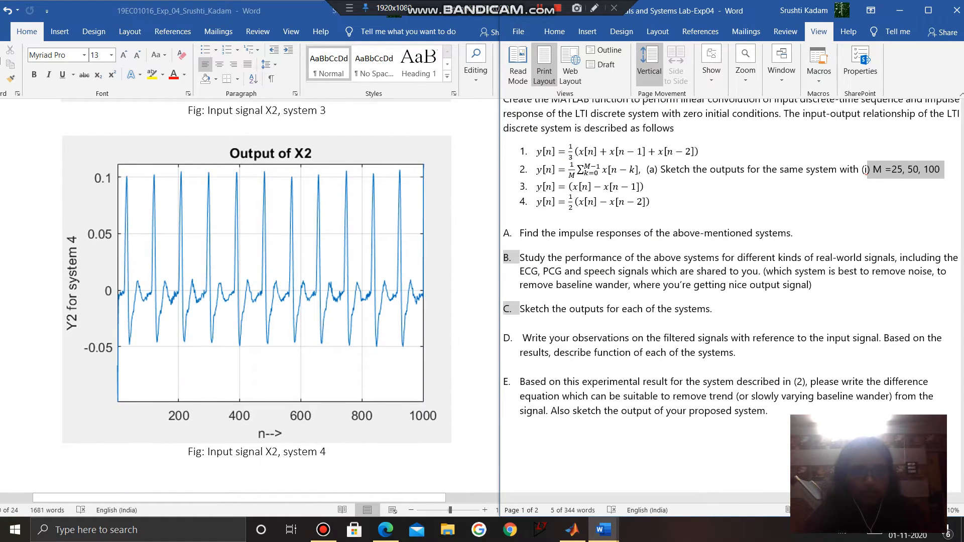
scroll("down", 3)
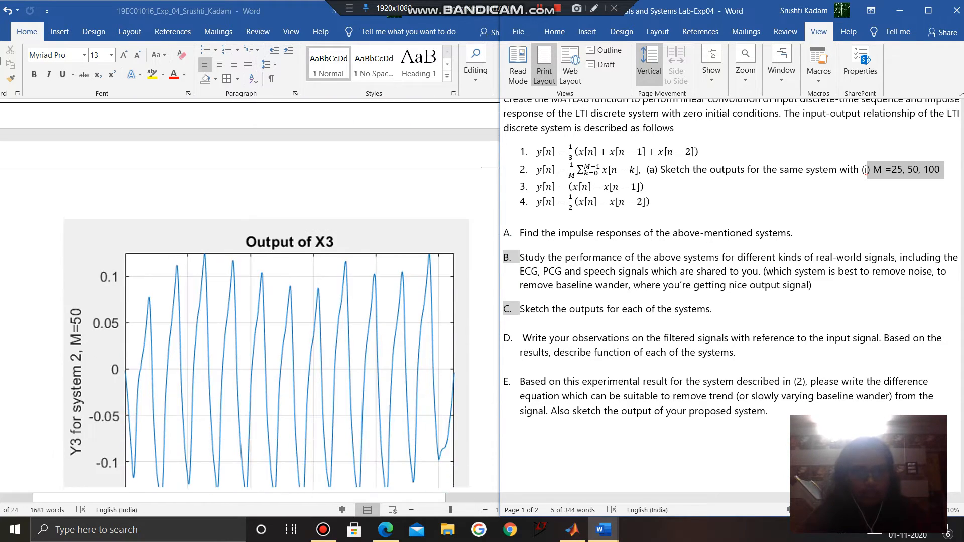
- Scroll through the X3 outputs for system 2 at M = 100 and systems 3 and 4
scroll("down", 3)
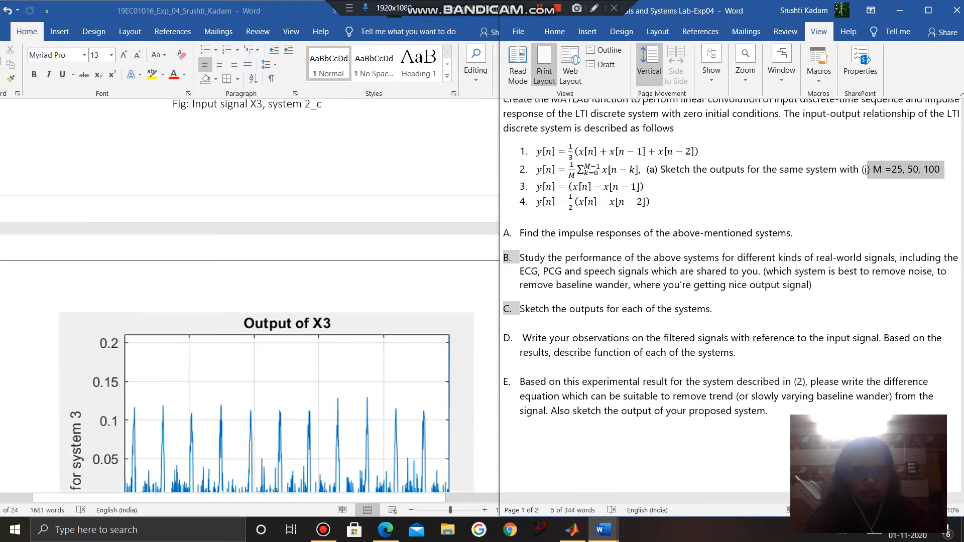
scroll("down", 3)
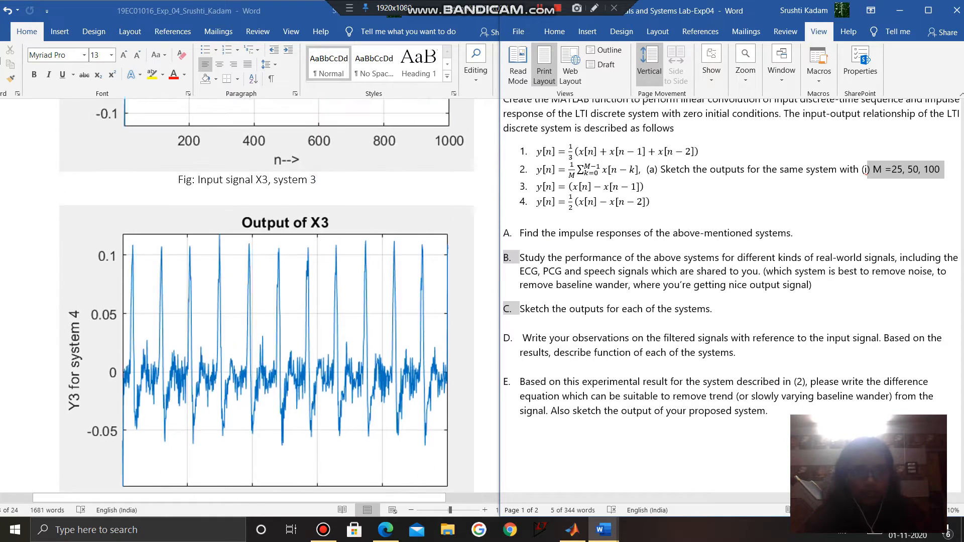
scroll("down", 3)
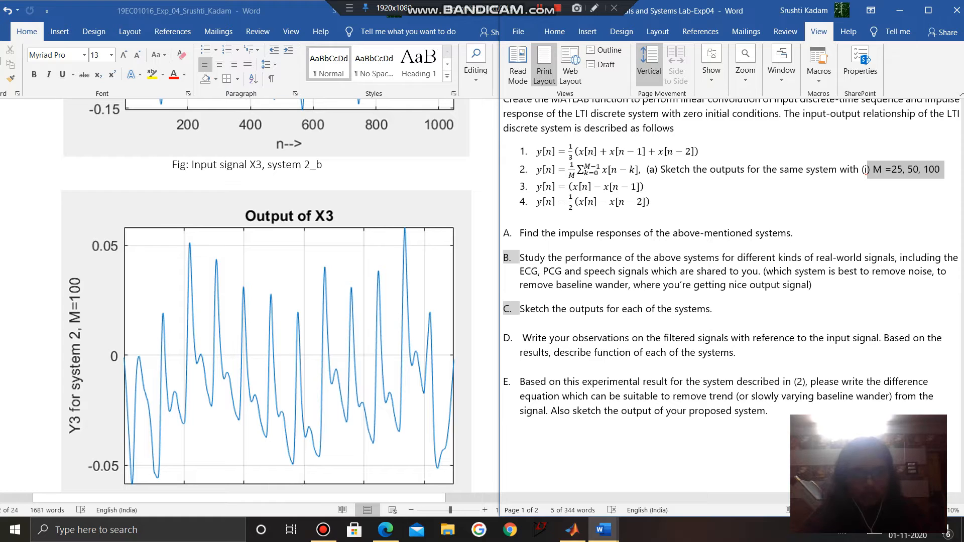
scroll("down", 3)
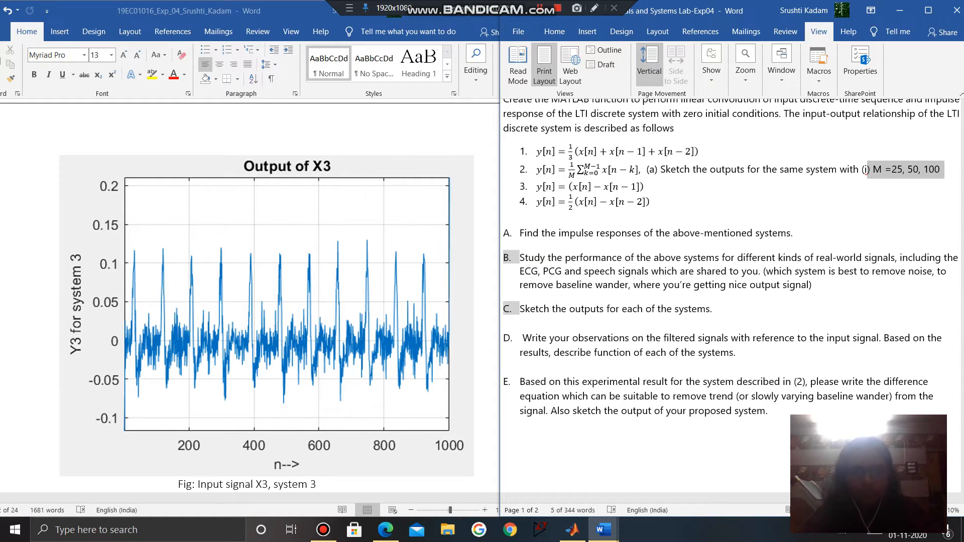
scroll("down", 3)
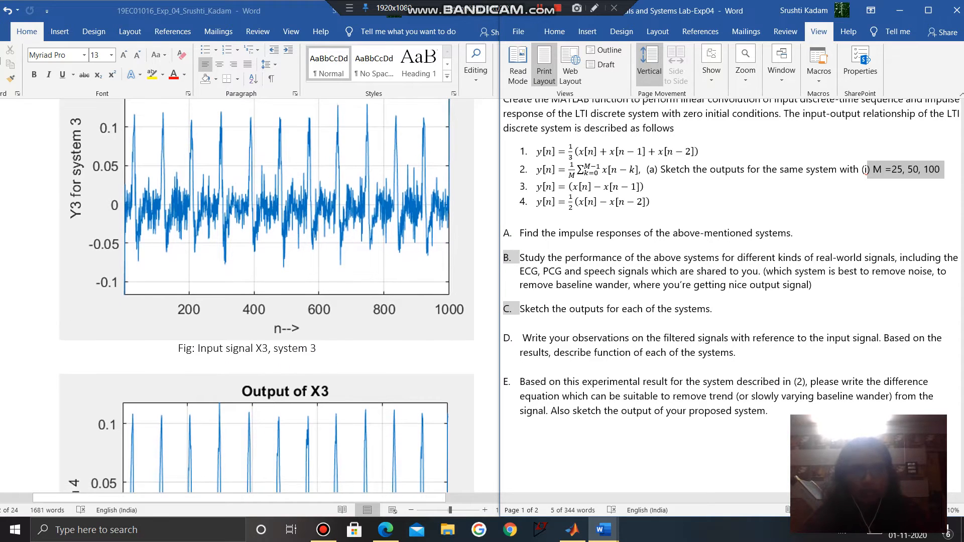
- Scroll past the Xb2 outputs for system 2 (M=50) and system 4 to the Part B answer
scroll("down", 3)
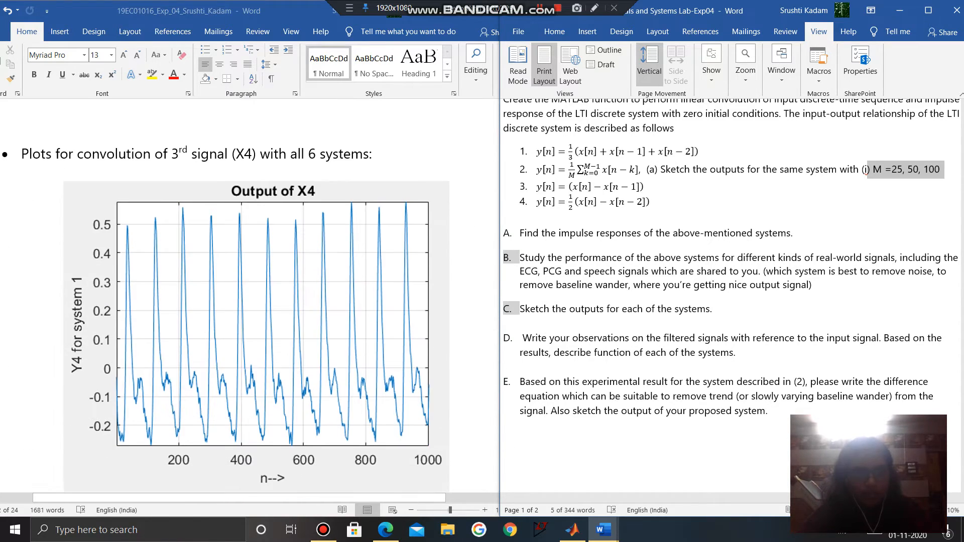
scroll("down", 3)
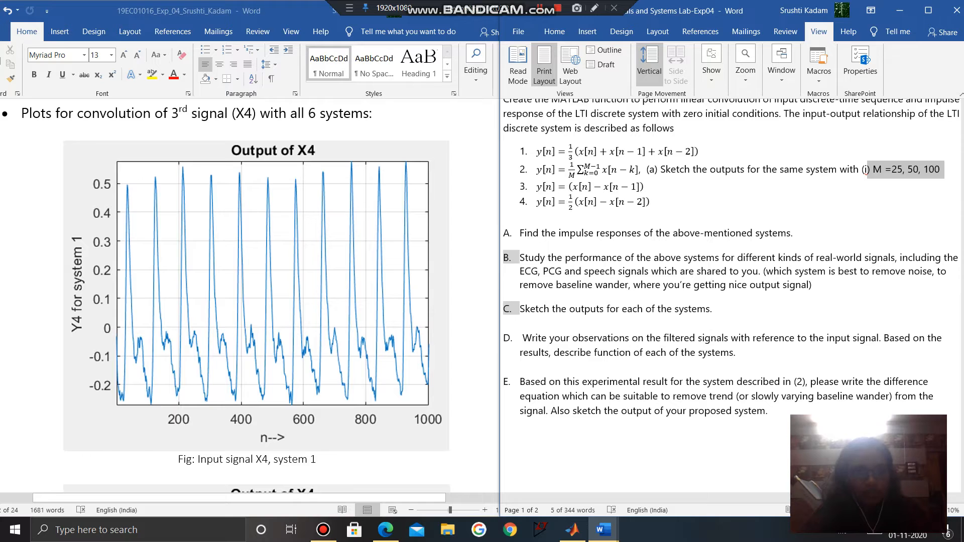
scroll("down", 3)
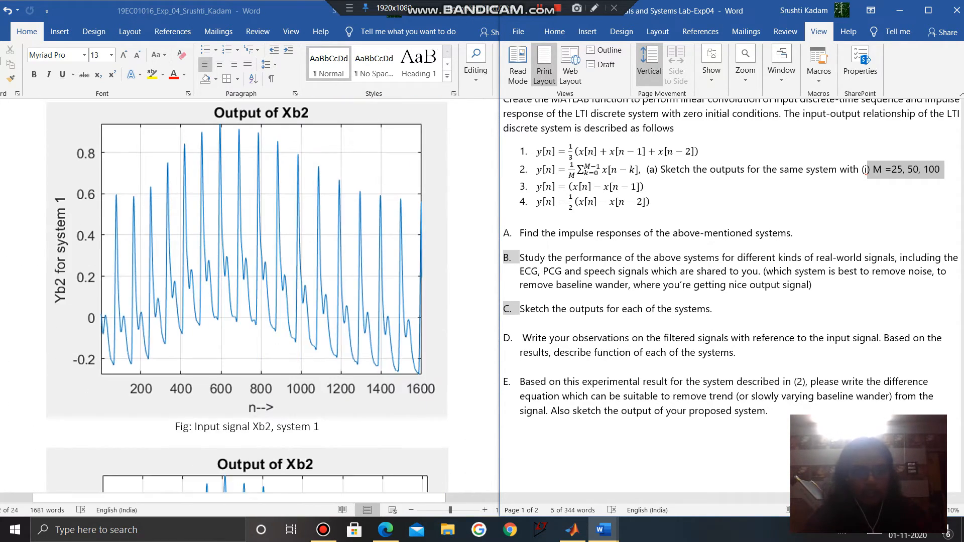
scroll("up", 3)
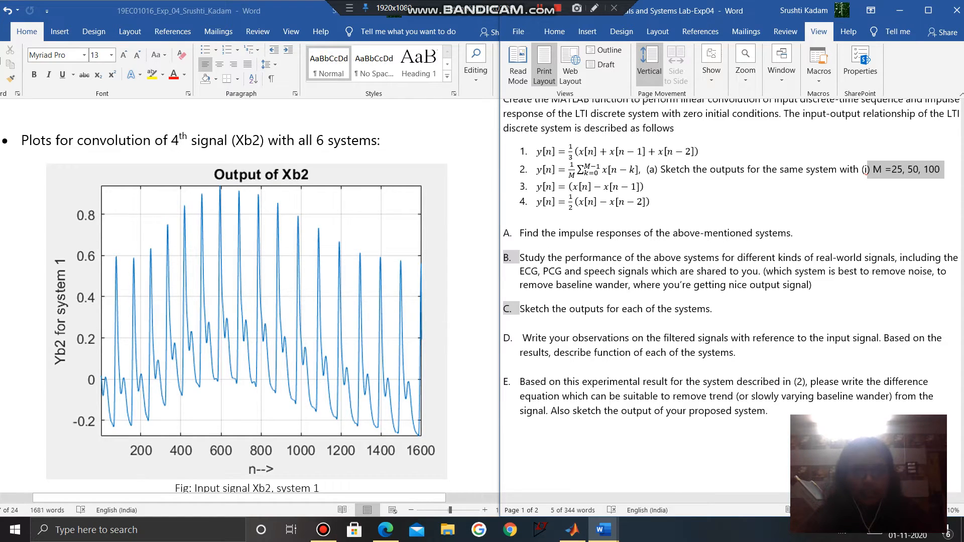
scroll("down", 3)
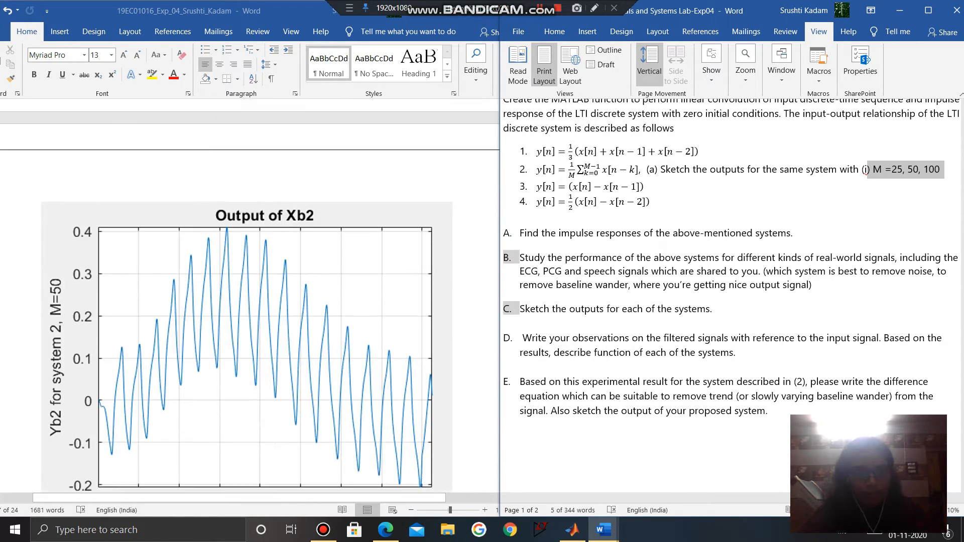
scroll("down", 3)
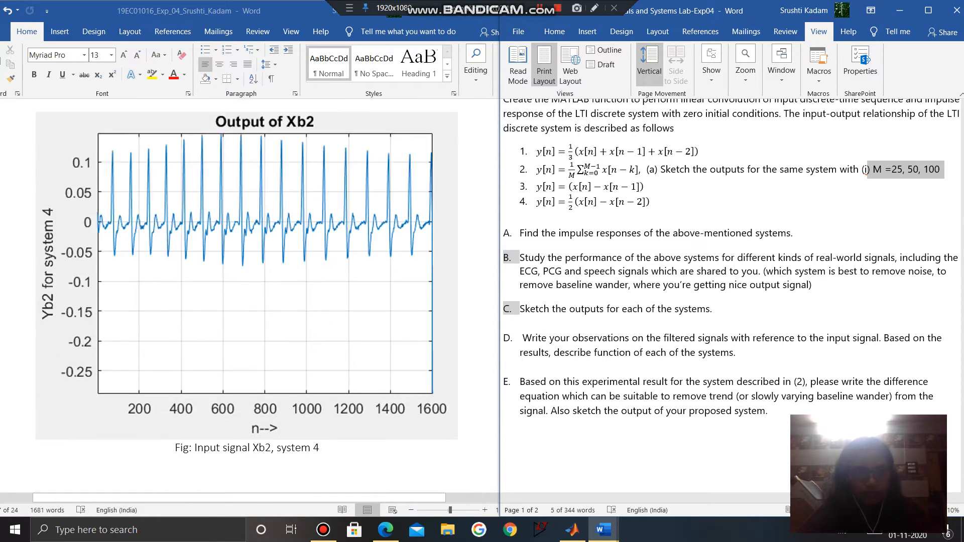
scroll("down", 3)
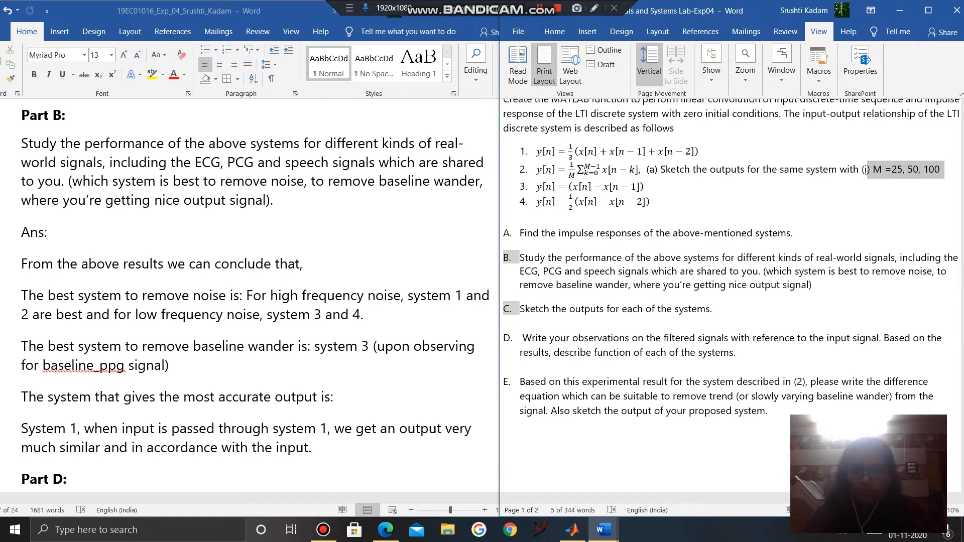
- Scroll past the Part B answer and system 3 plot to the Part D filter-type answer
scroll("down", 3)
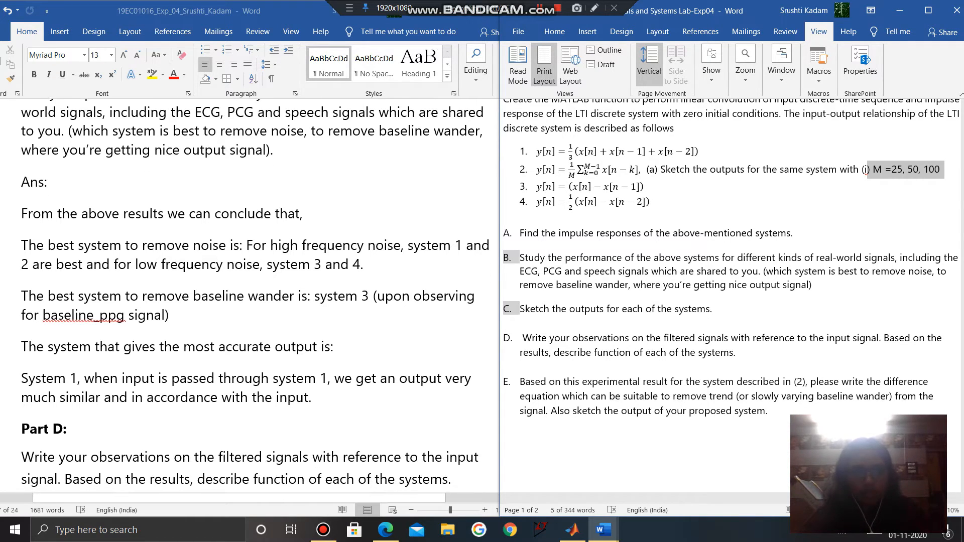
scroll("down", 3)
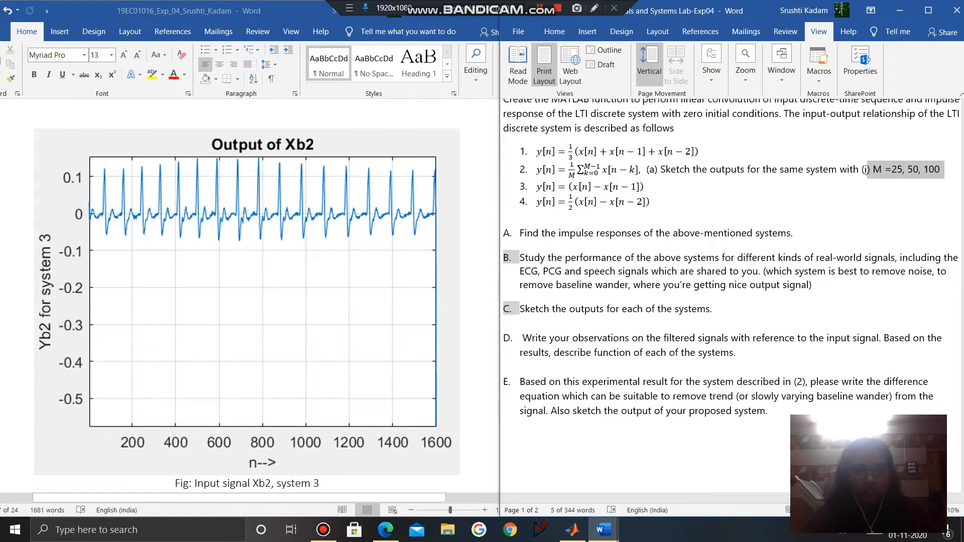
scroll("down", 3)
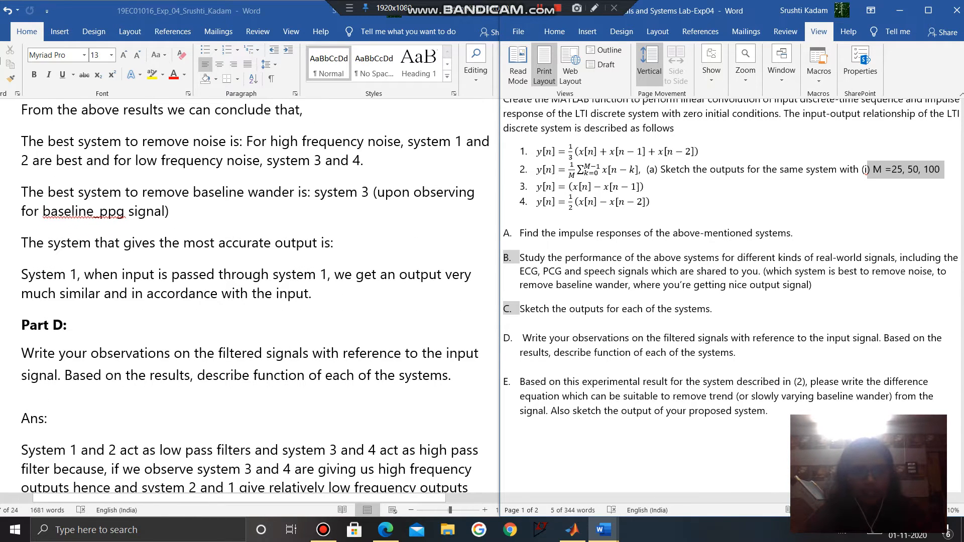
scroll("down", 3)
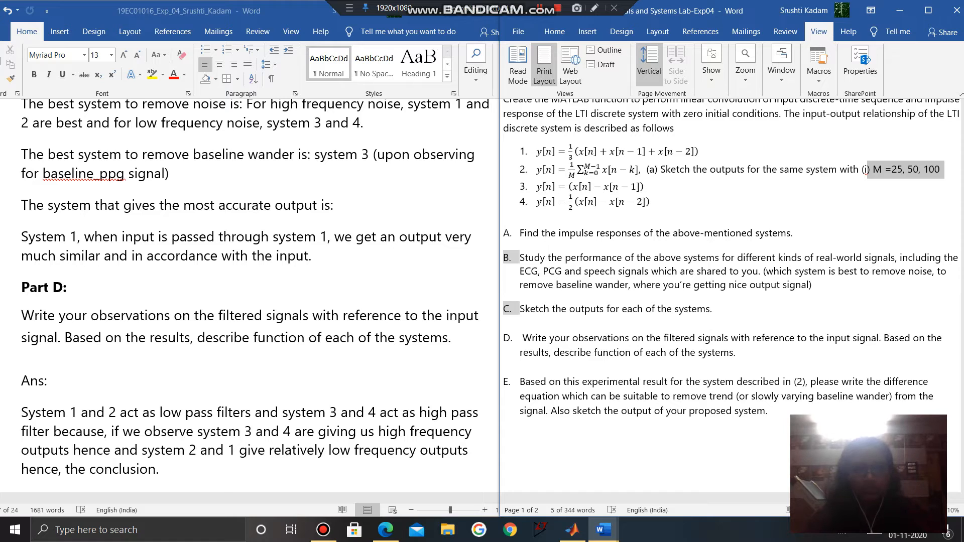
- Scroll the report to the Part E baseline-wander answer and deselect the assignment sheet's text
scroll("down", 3)
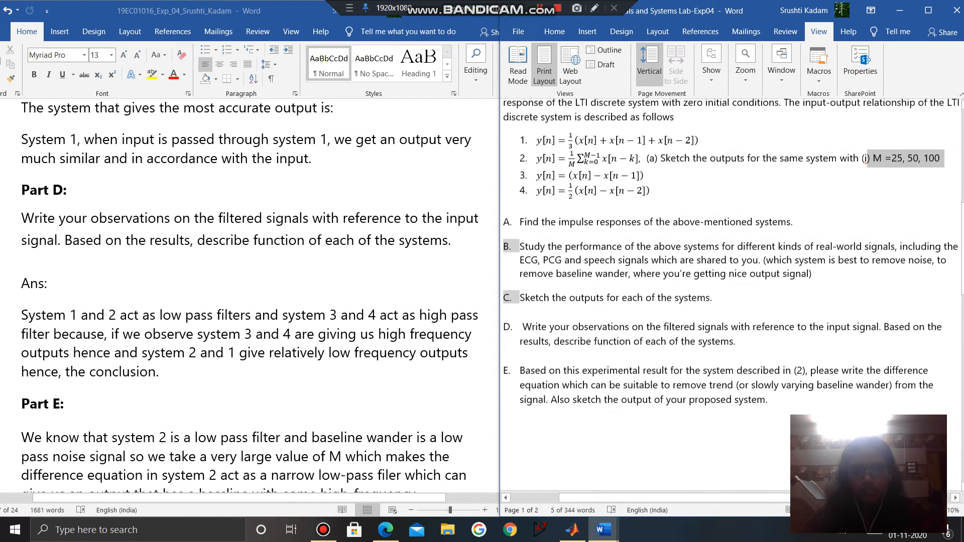
scroll("down", 3)
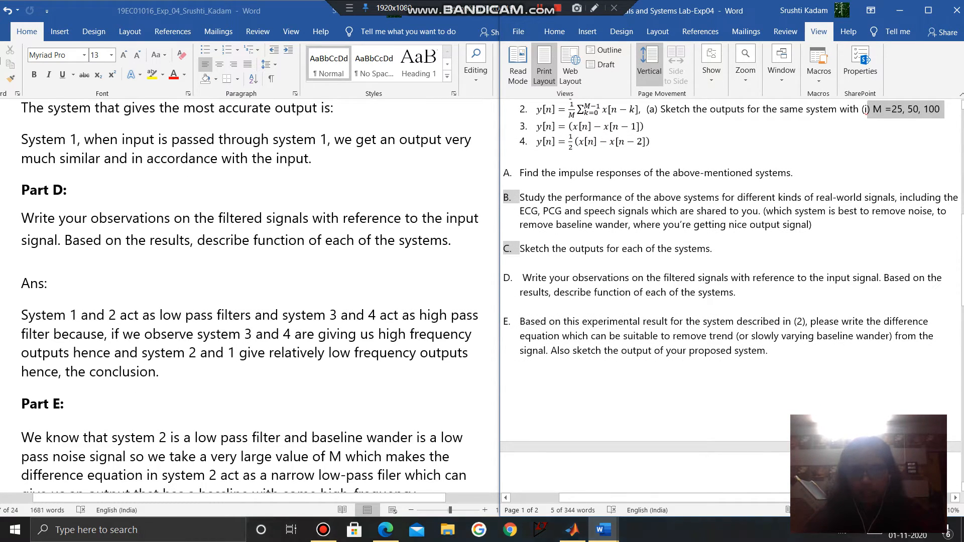
left_click(710, 249)
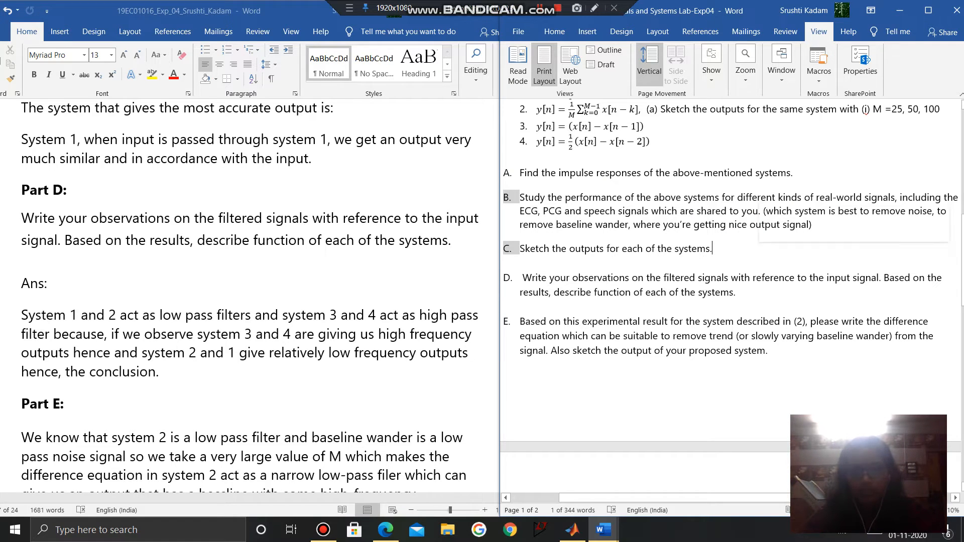
scroll("down", 3)
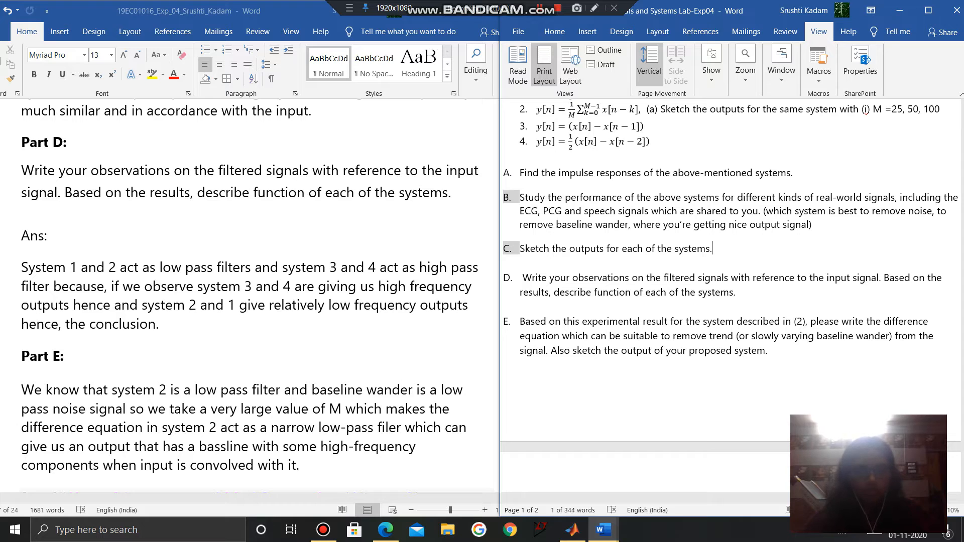
- Scroll the assignment sheet back to its top
scroll("down", 3)
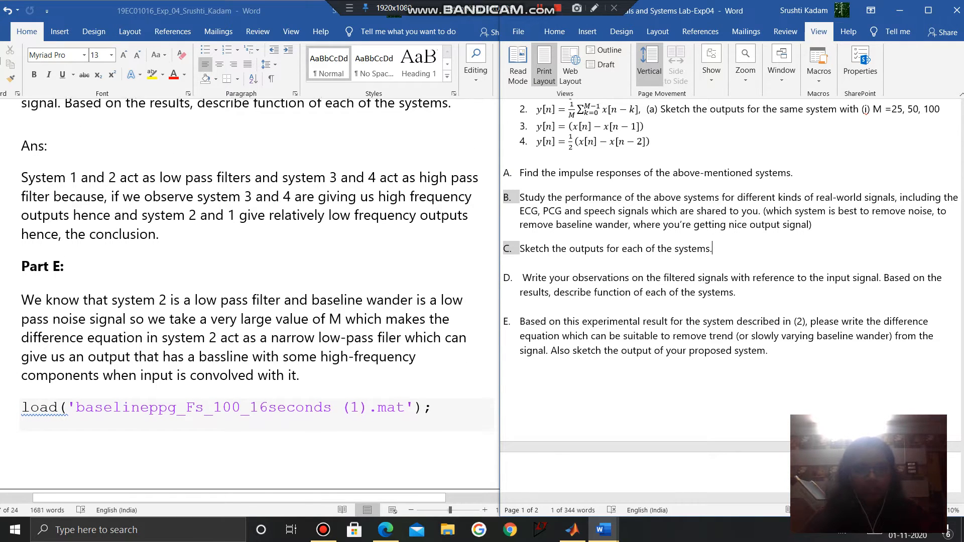
scroll("up", 3)
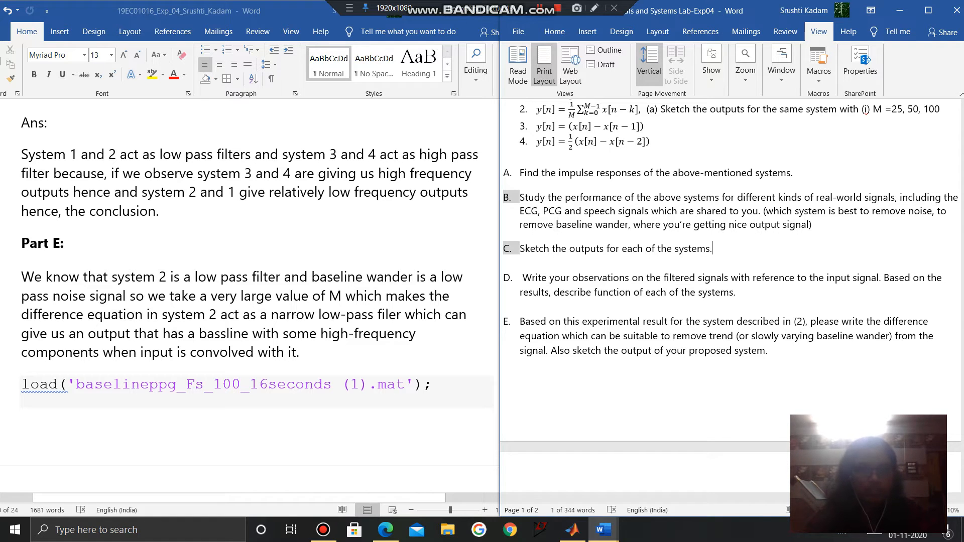
scroll("down", 3)
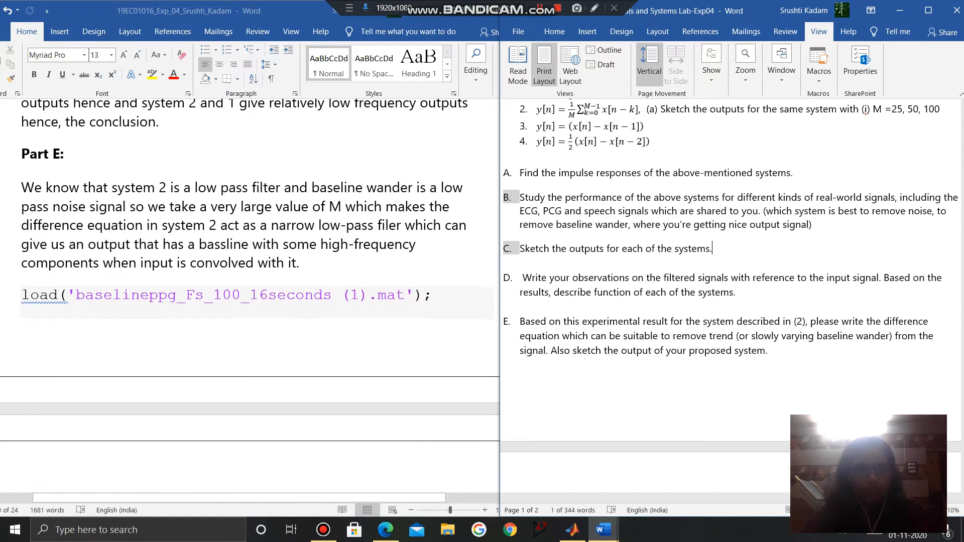
scroll("down", 3)
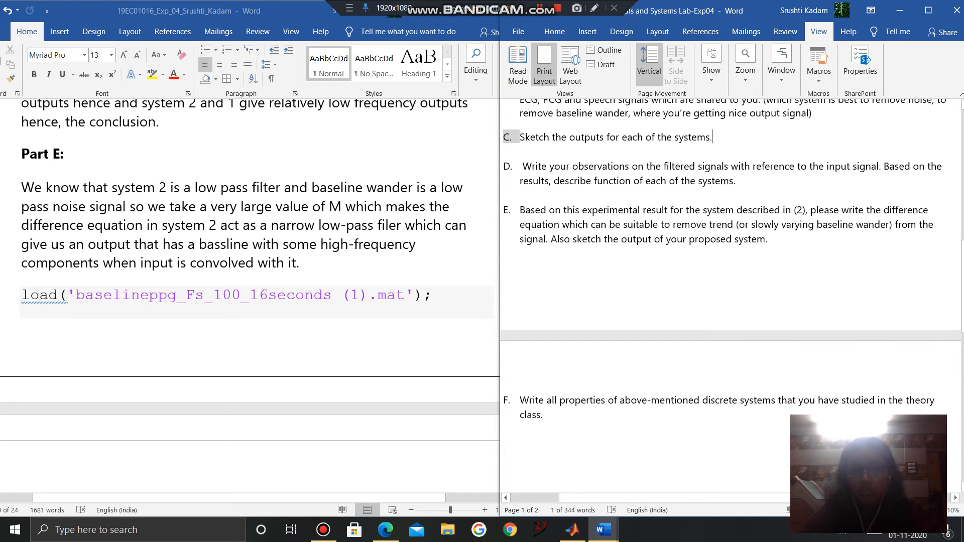
scroll("up", 3)
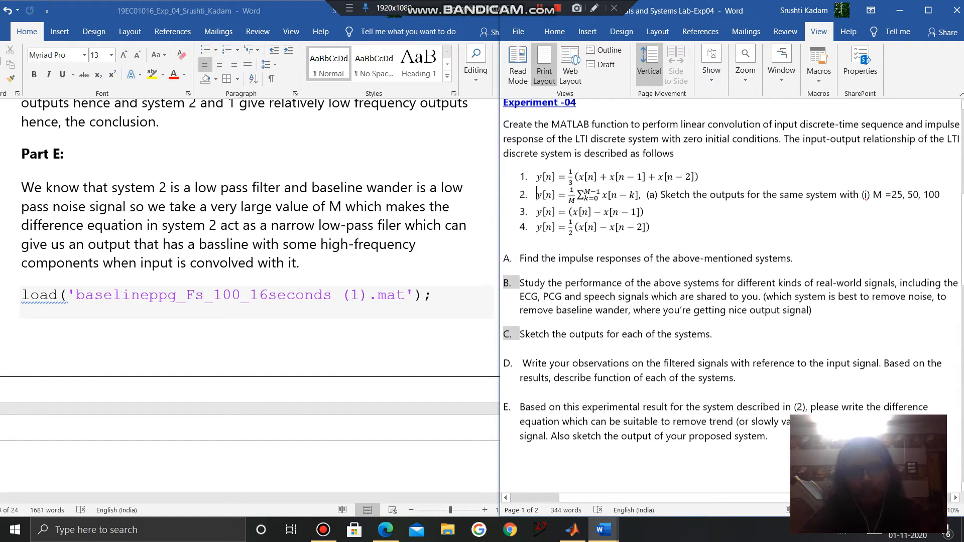
scroll("up", 3)
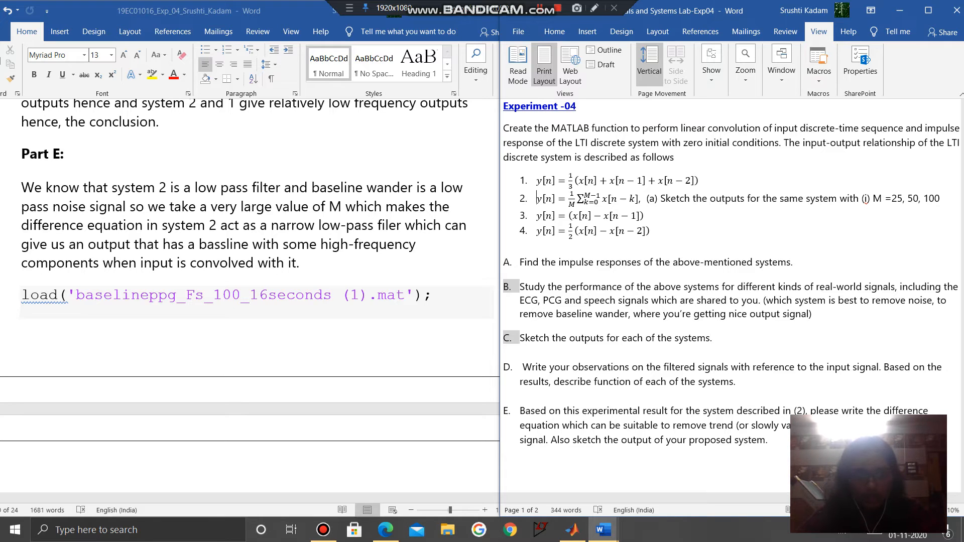
scroll("up", 3)
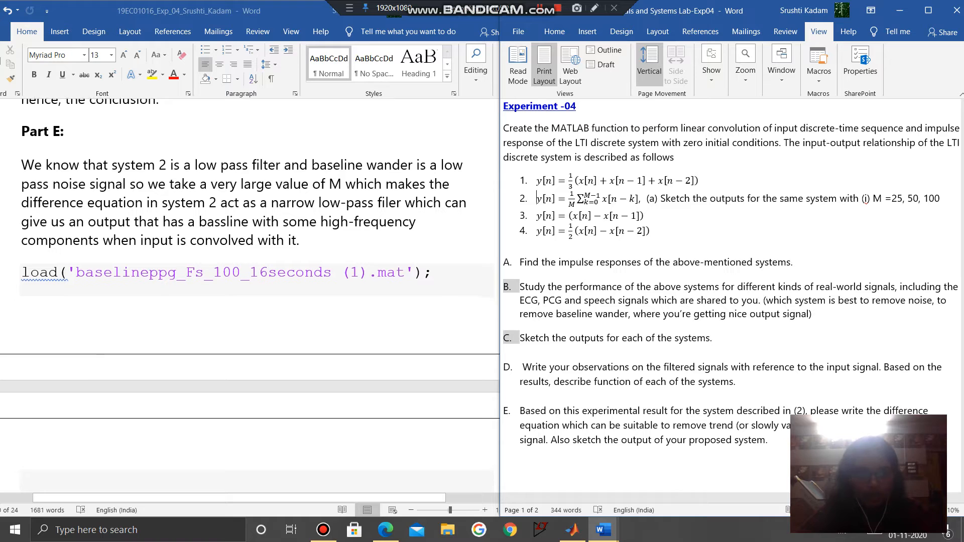
- Scroll the report through the Part E baseline-removal MATLAB code to the Result heading
scroll("down", 3)
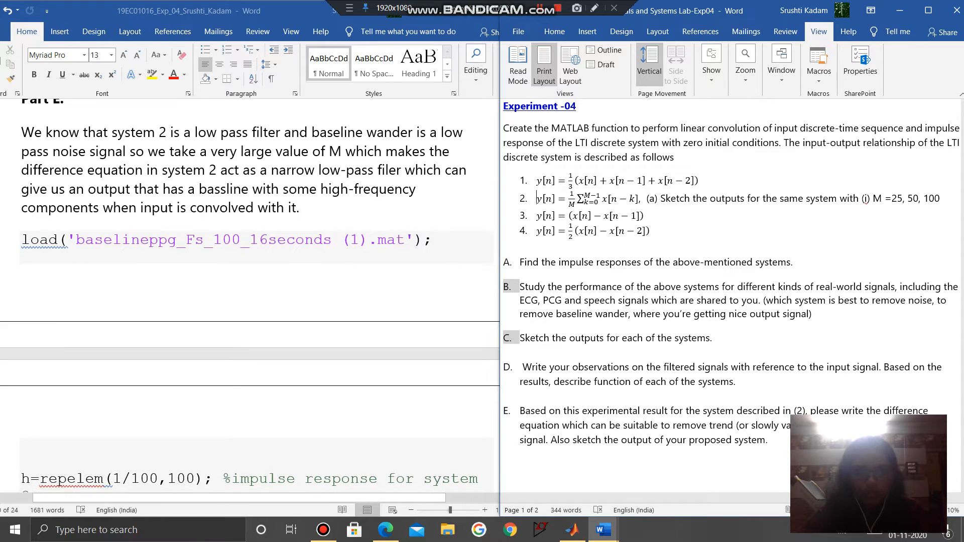
scroll("down", 3)
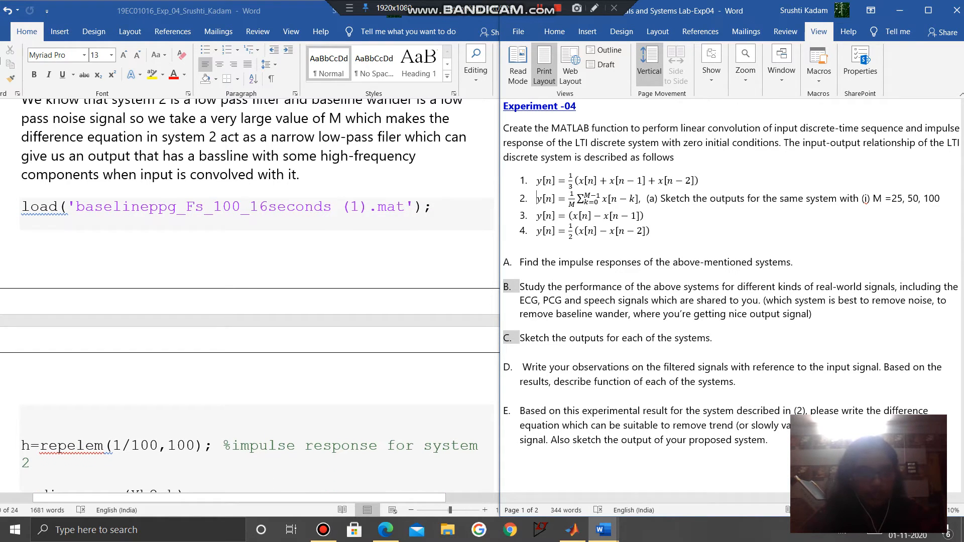
scroll("down", 3)
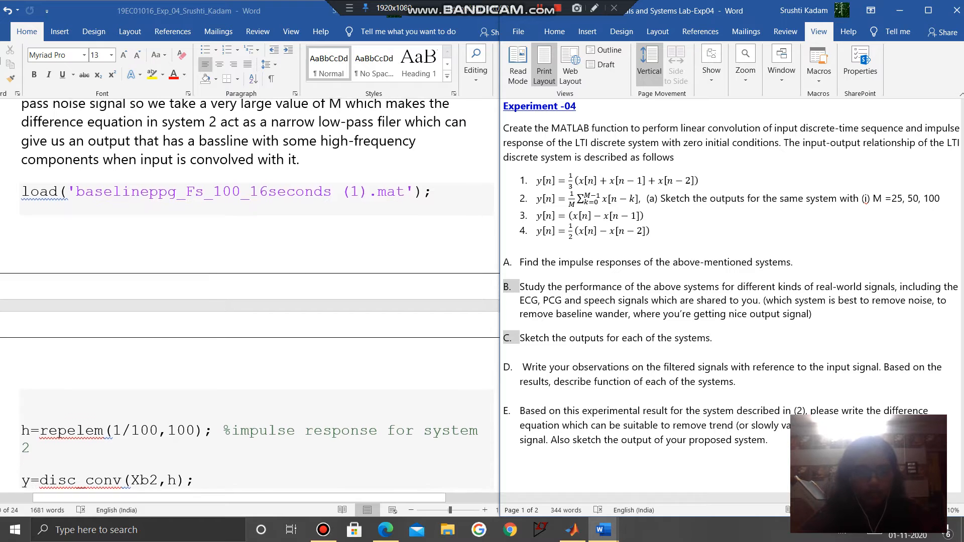
scroll("down", 3)
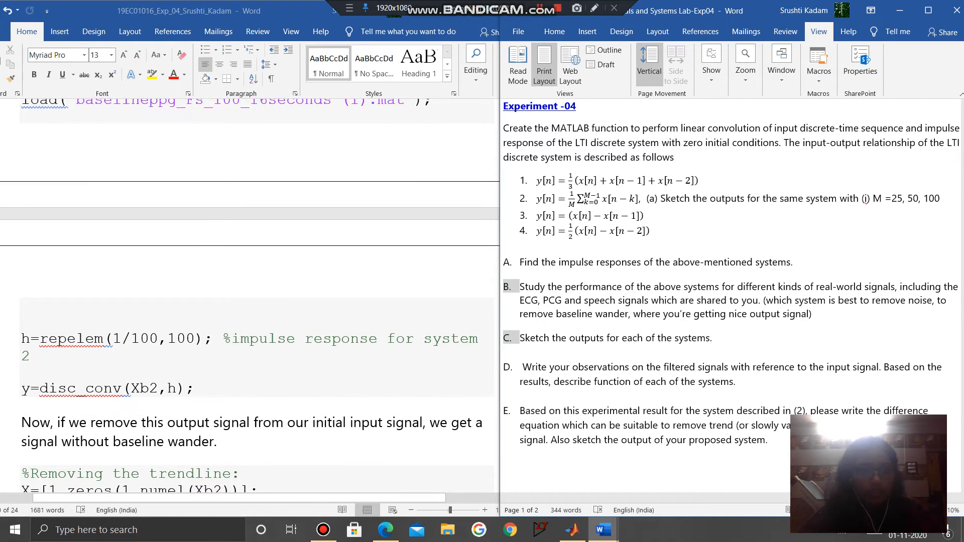
scroll("down", 3)
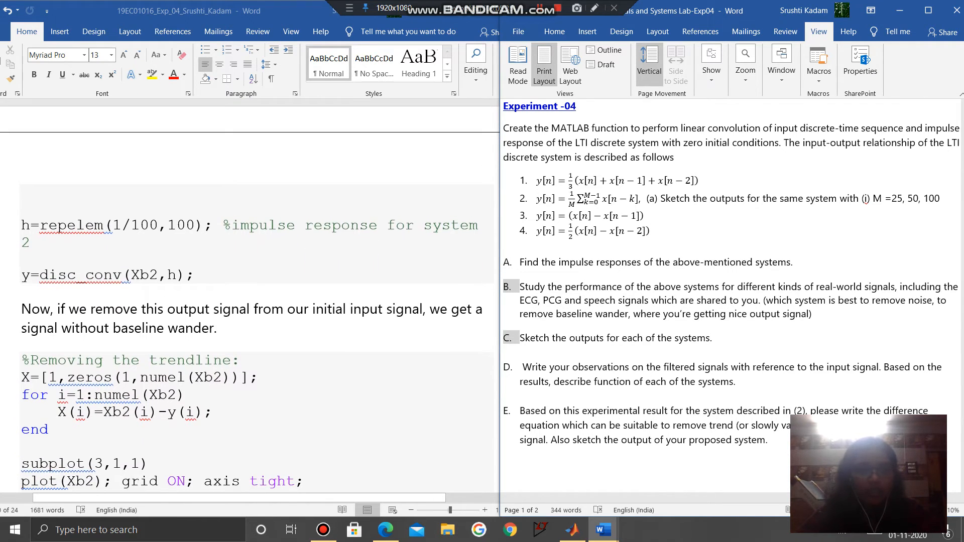
scroll("down", 3)
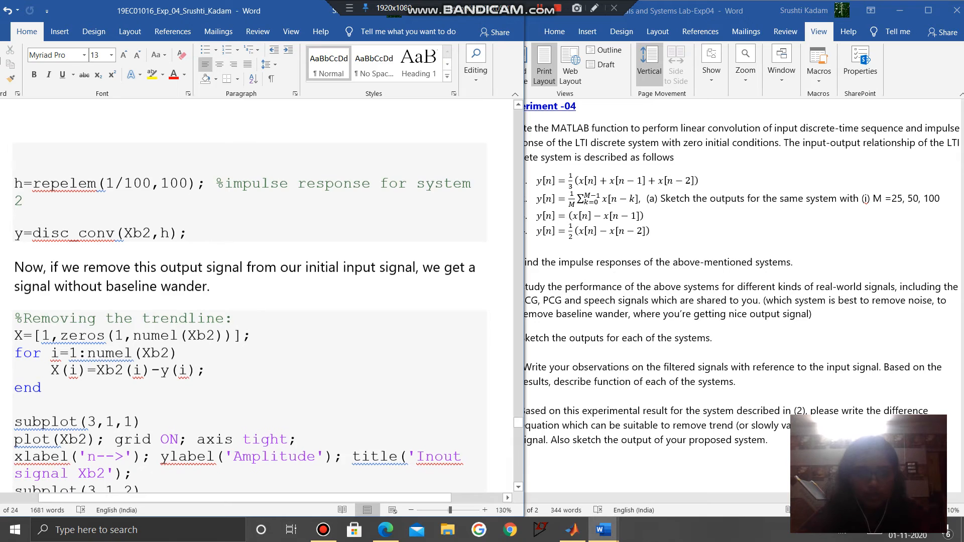
scroll("down", 3)
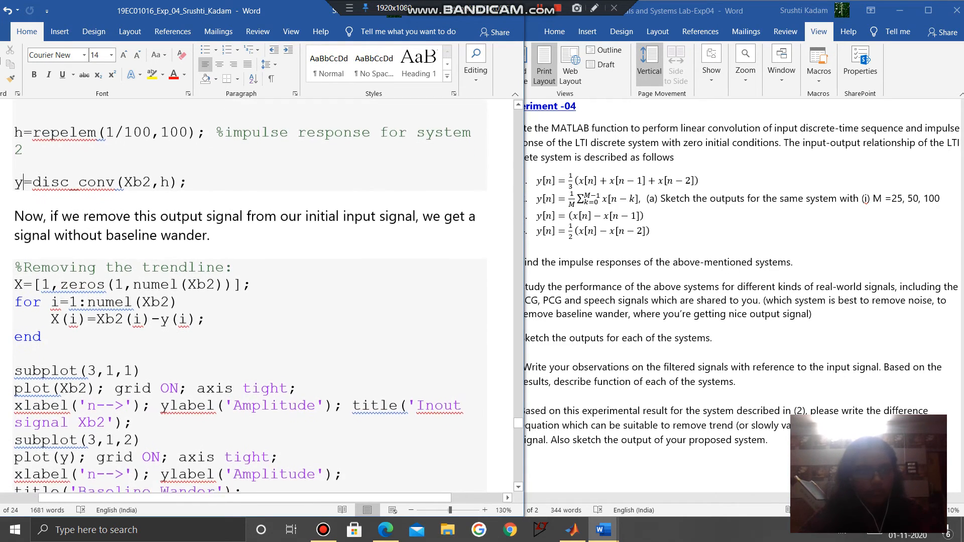
scroll("down", 3)
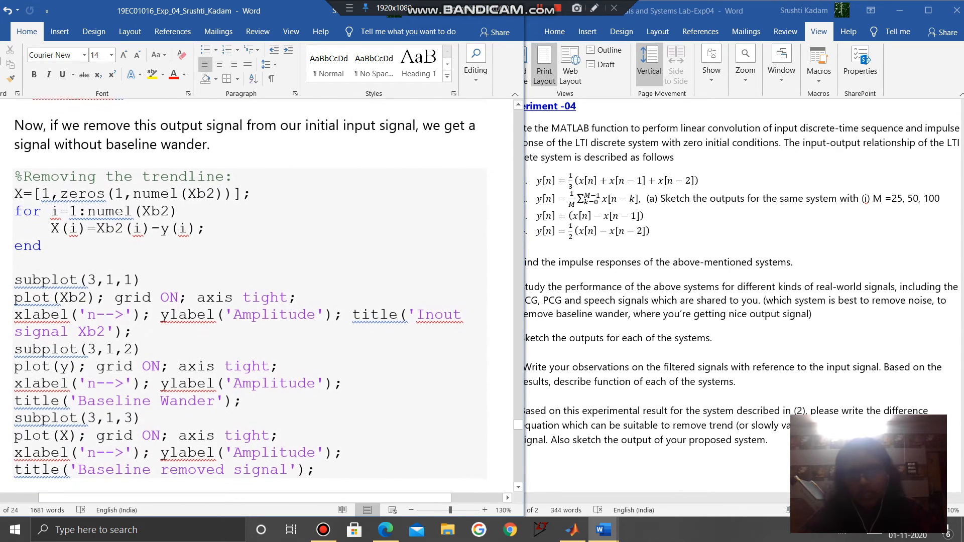
scroll("down", 3)
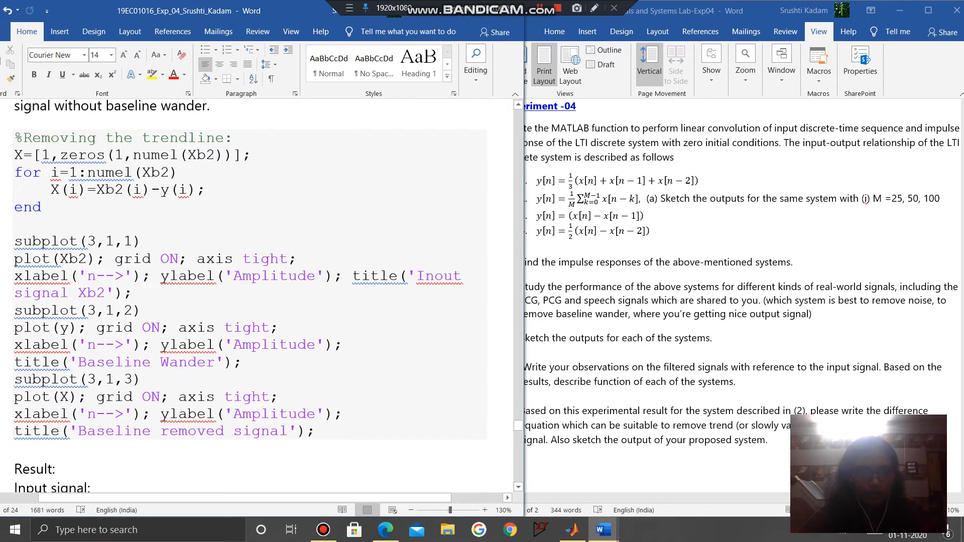
- Scroll past the Input signal, Baseline wander and Trend removed plots to Part F
scroll("down", 3)
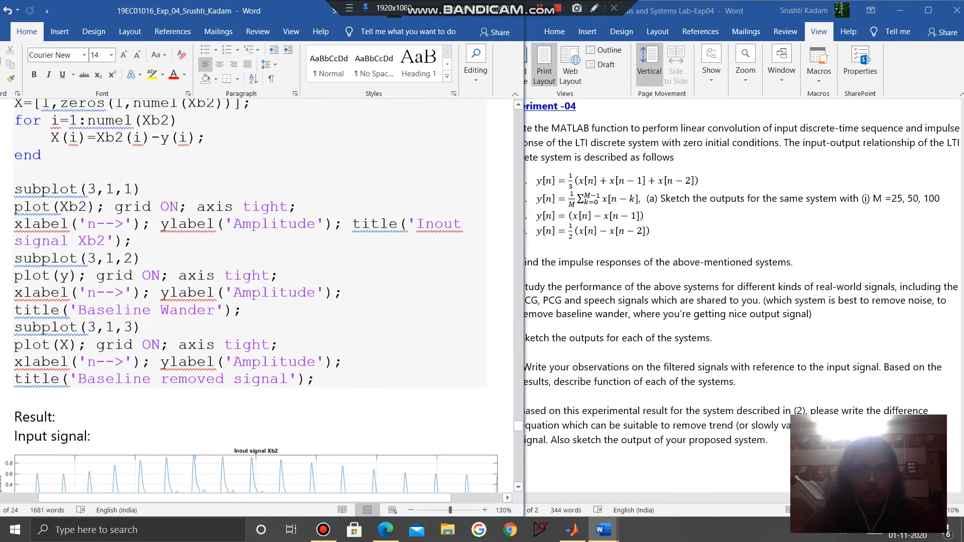
scroll("down", 3)
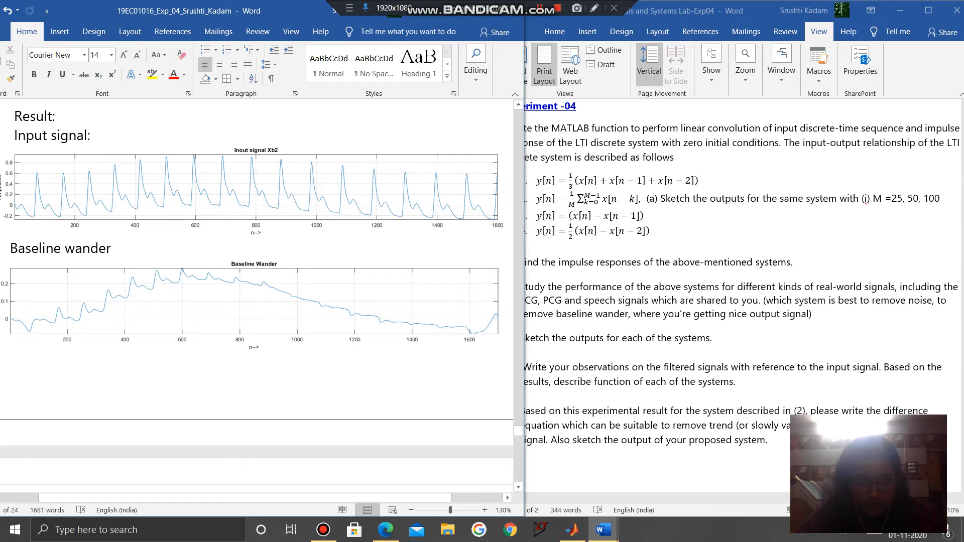
scroll("down", 3)
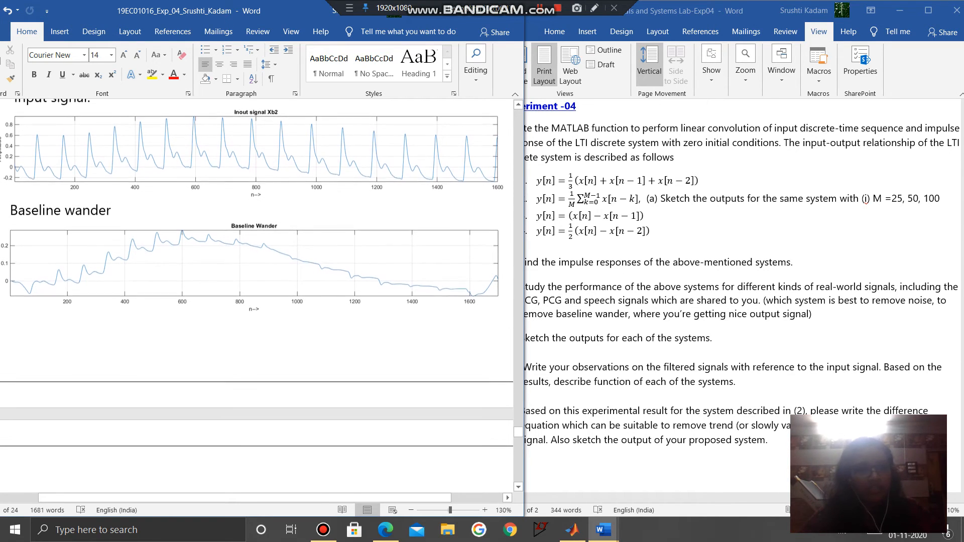
scroll("down", 3)
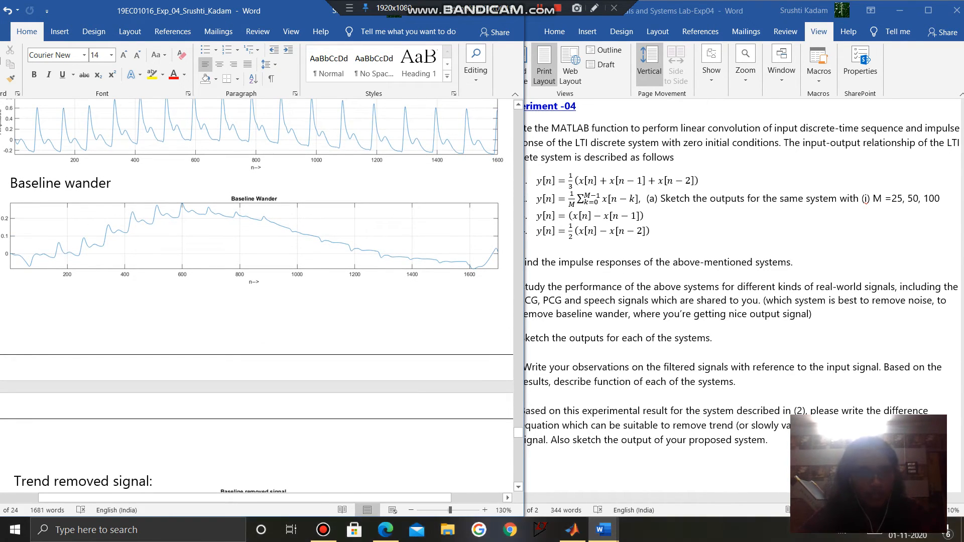
scroll("down", 3)
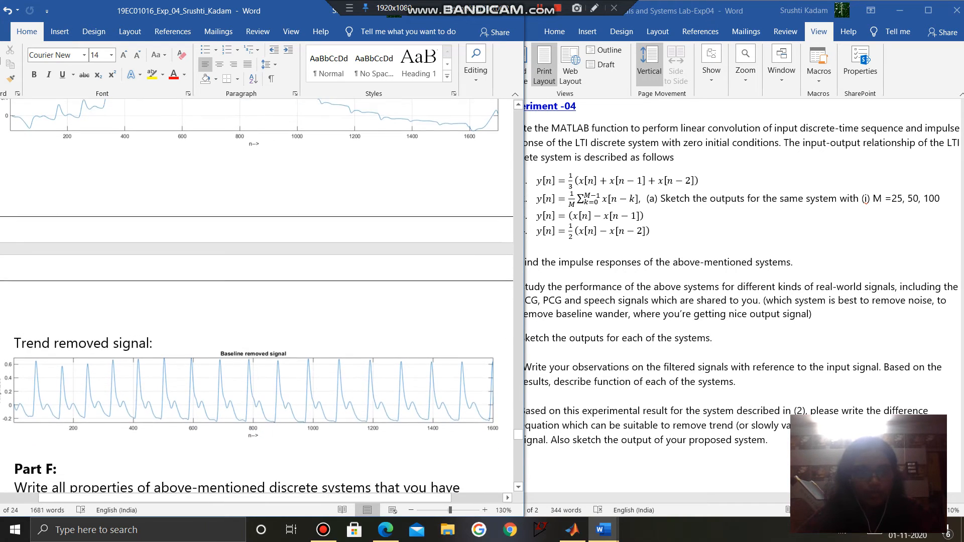
scroll("down", 3)
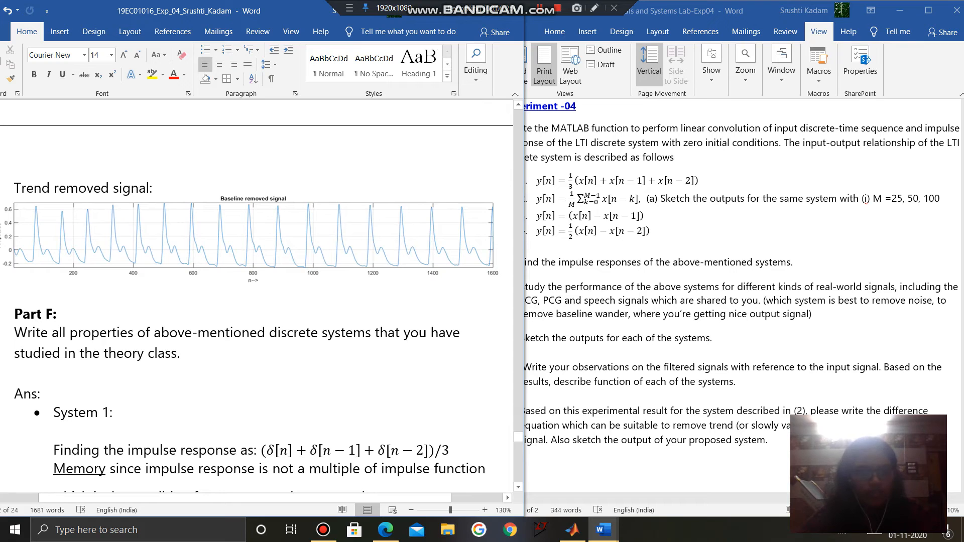
scroll("down", 3)
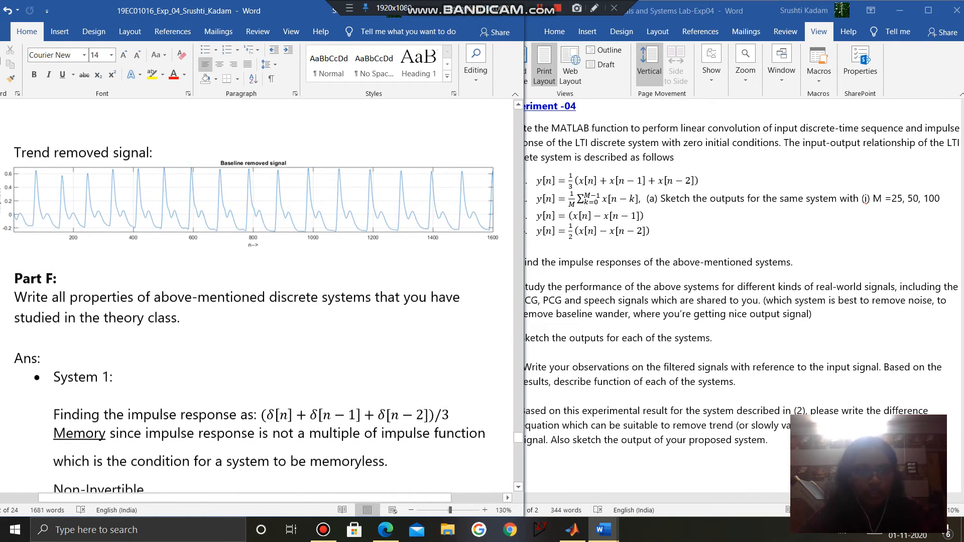
scroll("down", 3)
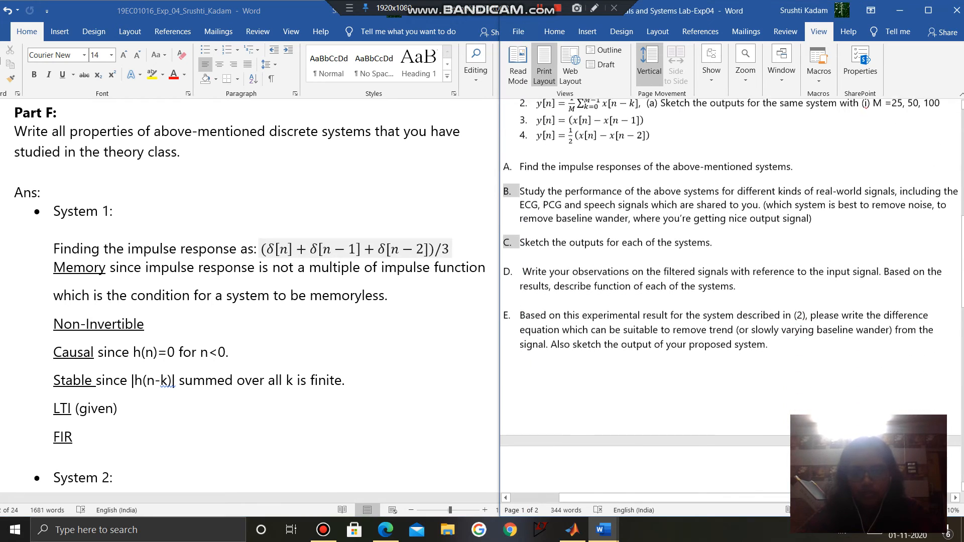
- Scroll the assignment sheet down to question F
scroll("down", 3)
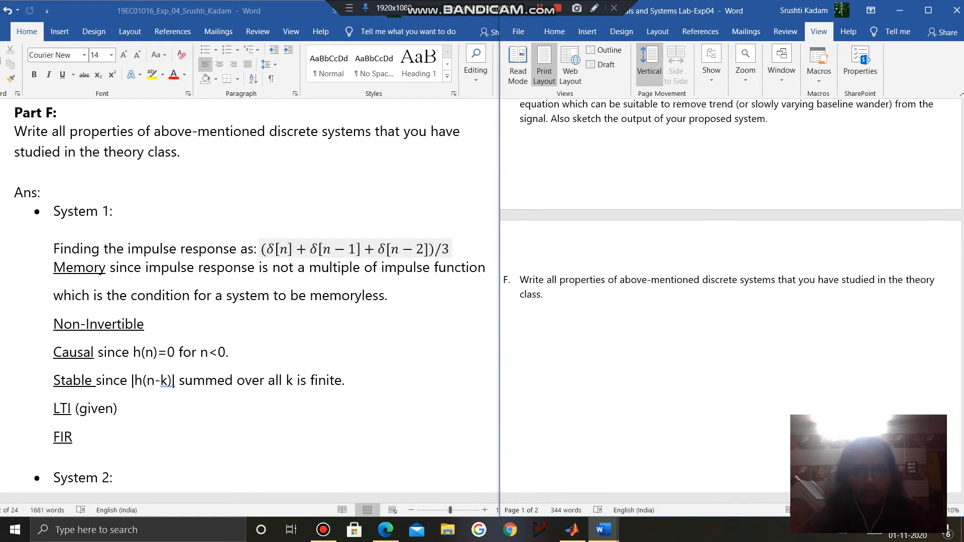
scroll("down", 3)
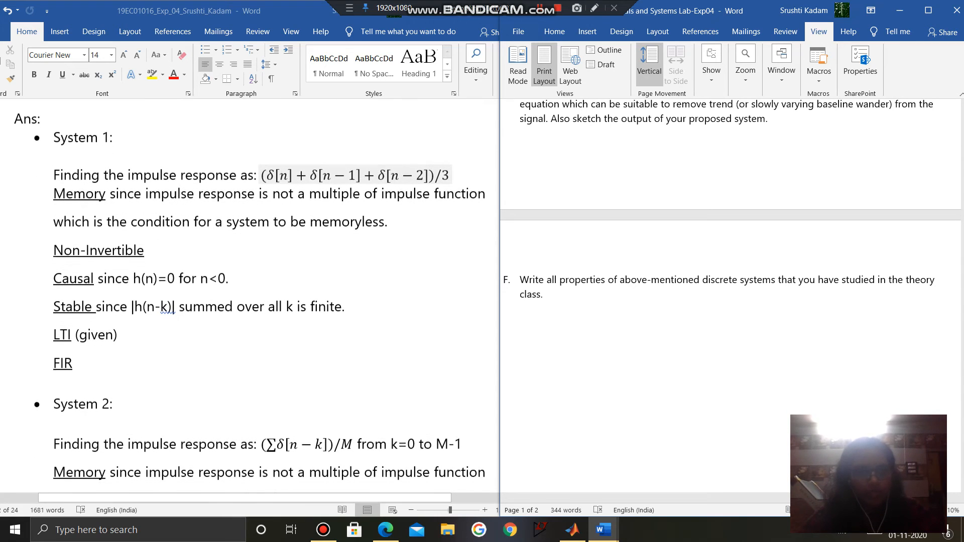
scroll("down", 3)
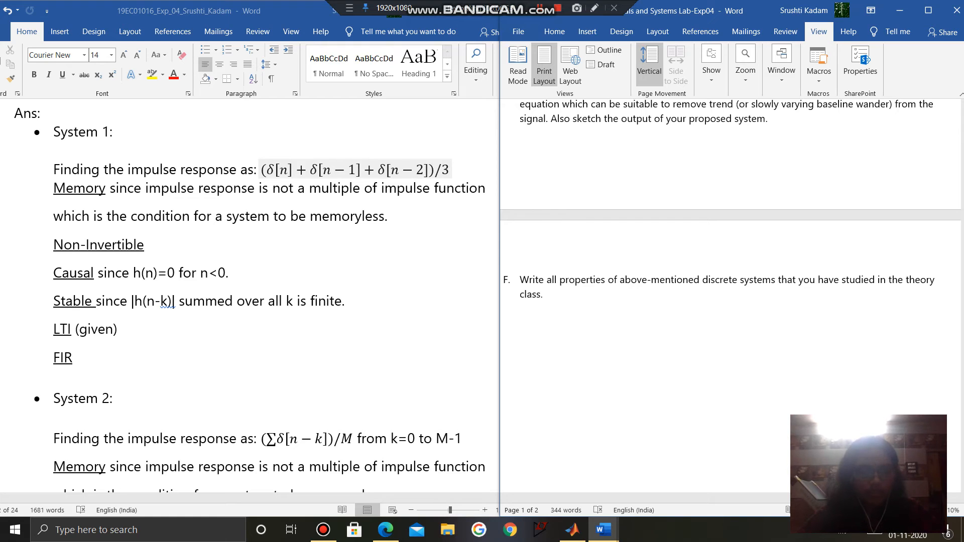
- Scroll the report through the System 2–4 property answers to the Discussion heading
scroll("down", 3)
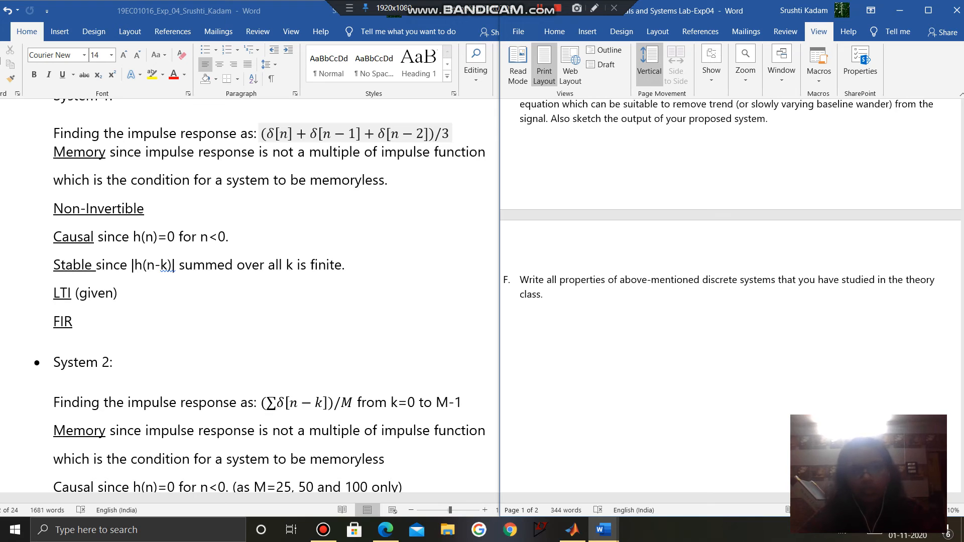
scroll("down", 3)
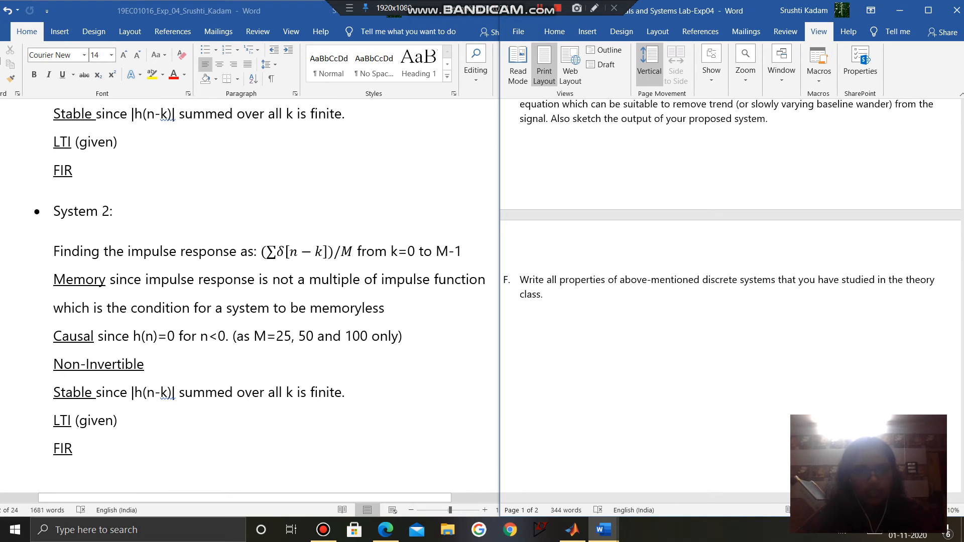
scroll("down", 3)
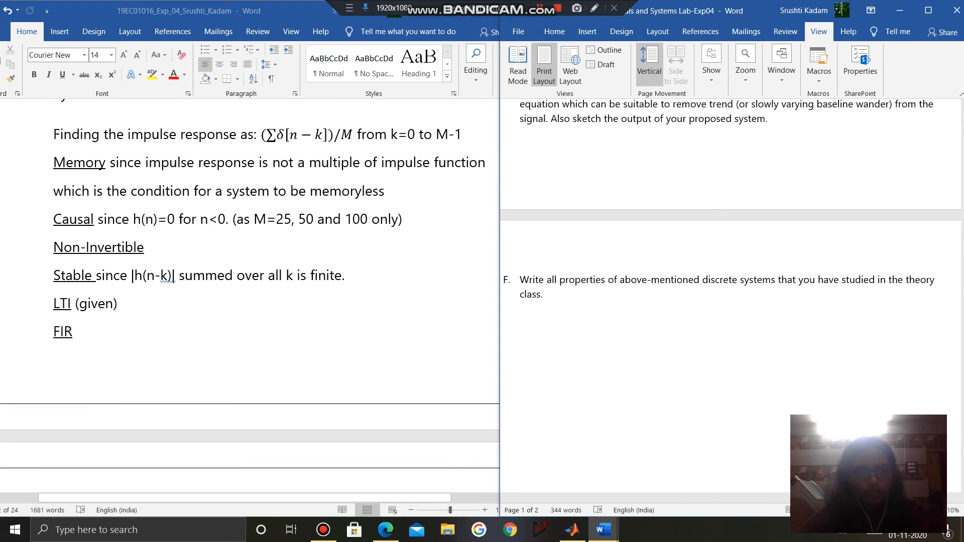
scroll("down", 3)
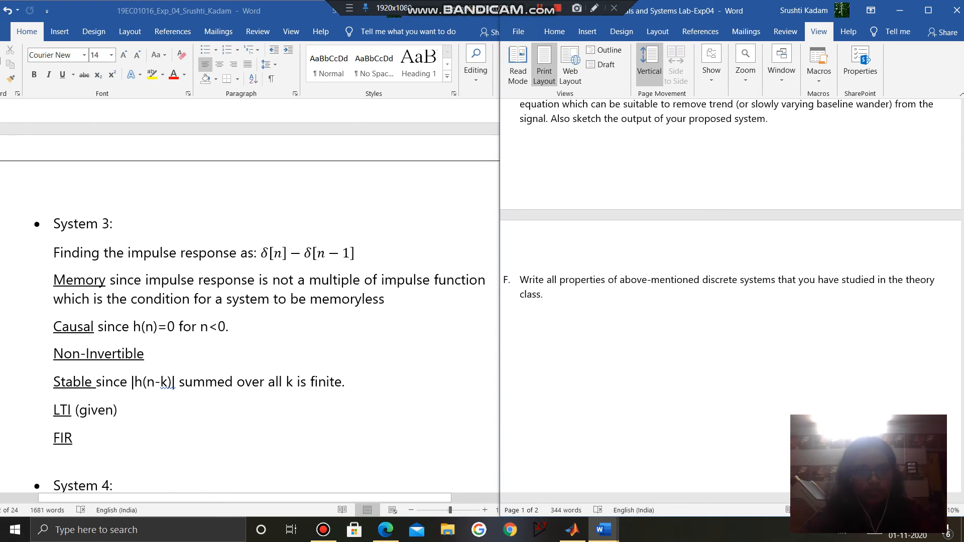
scroll("down", 3)
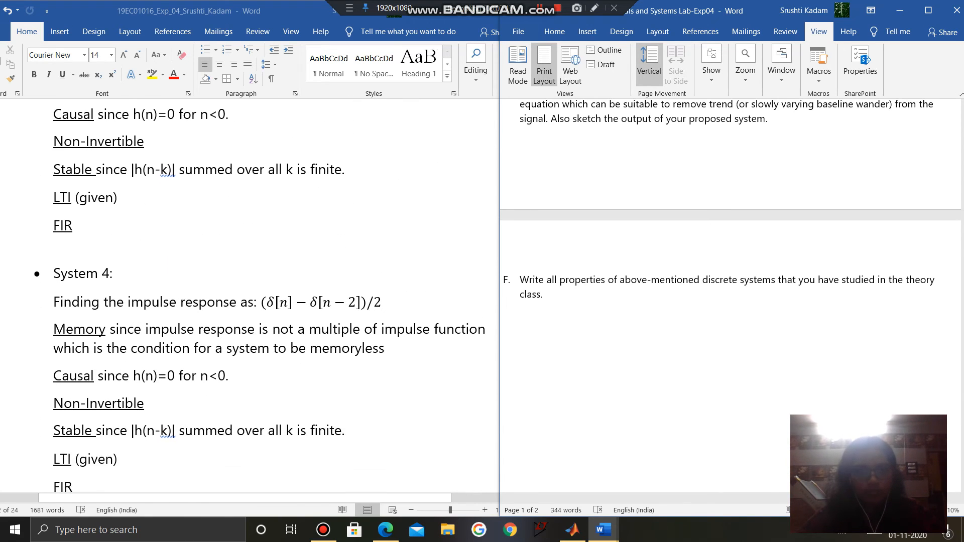
scroll("down", 3)
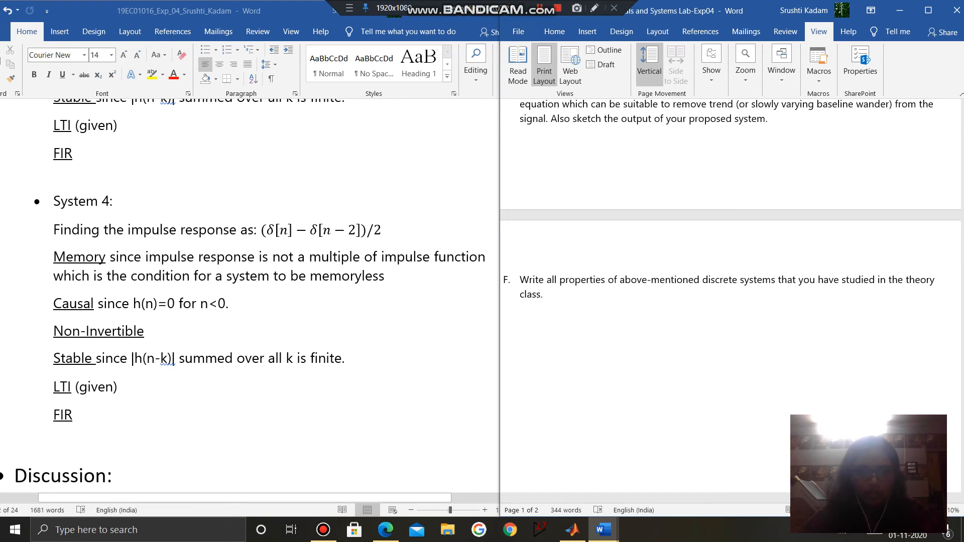
- Scroll through the Discussion and Conclusion, right-clicking the misspelled word 'ae' there
scroll("down", 3)
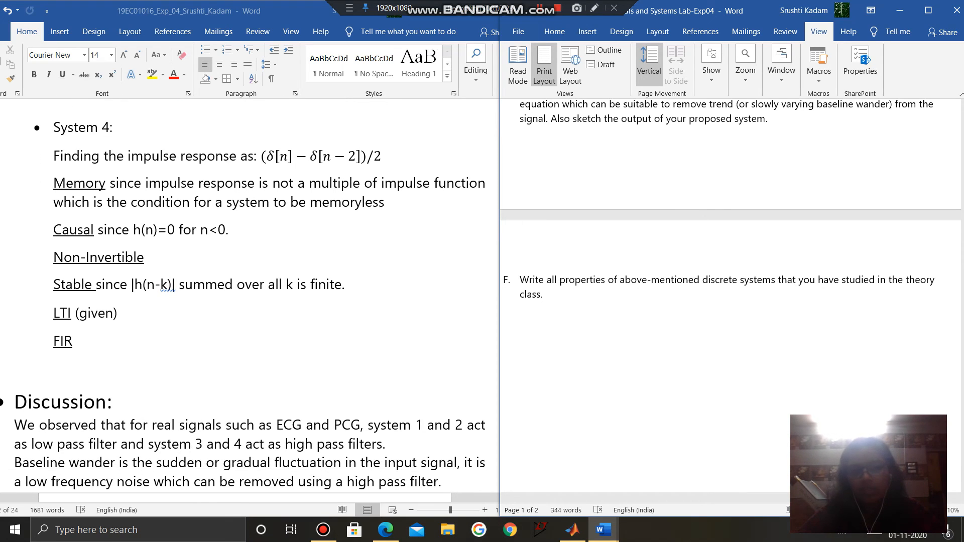
scroll("down", 3)
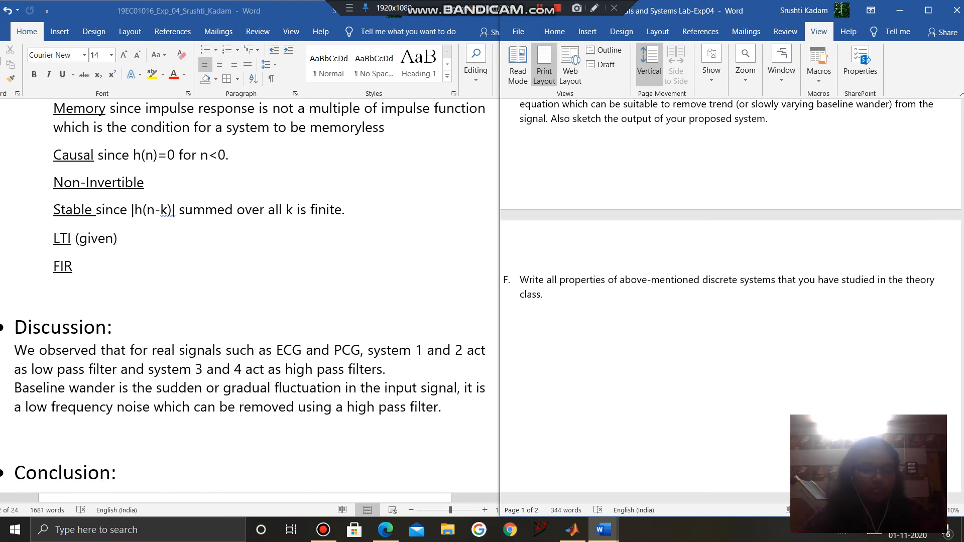
scroll("down", 3)
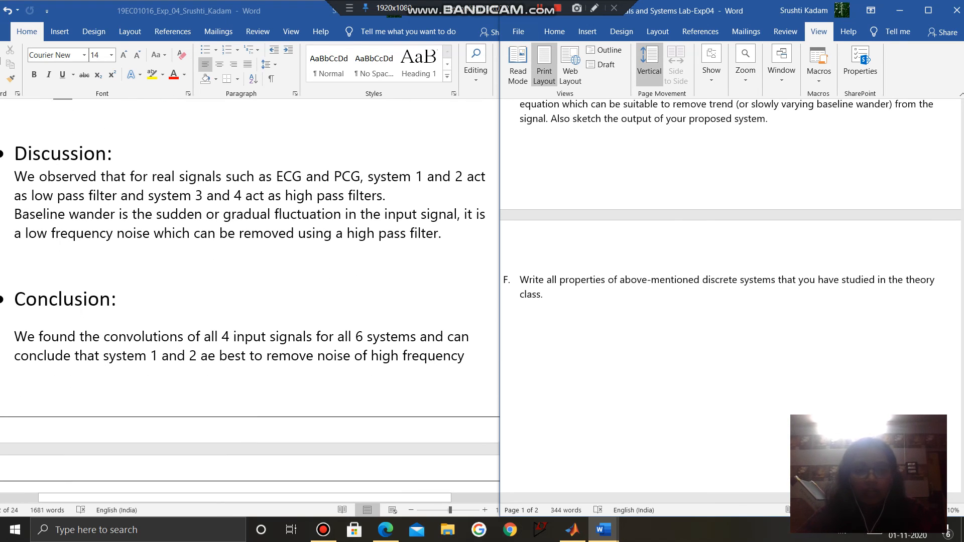
scroll("down", 3)
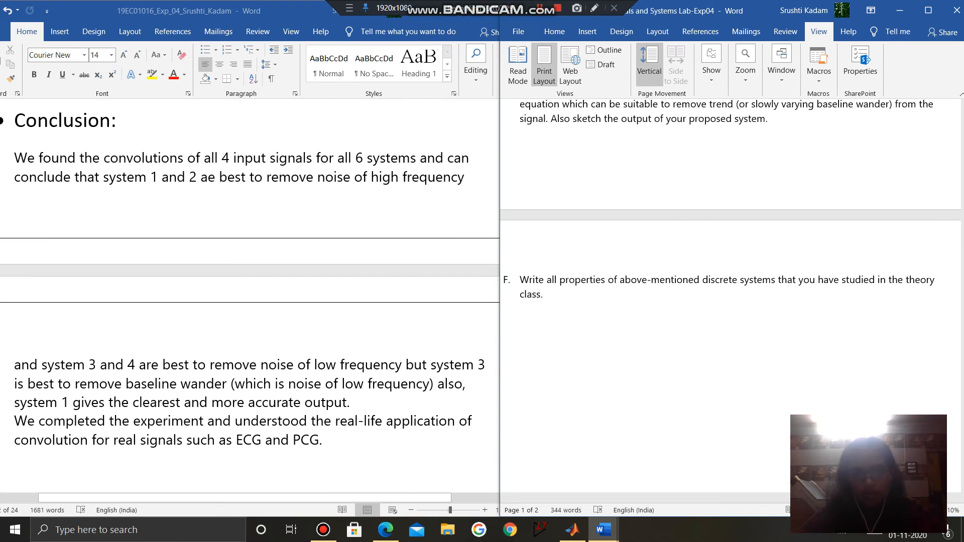
scroll("up", 3)
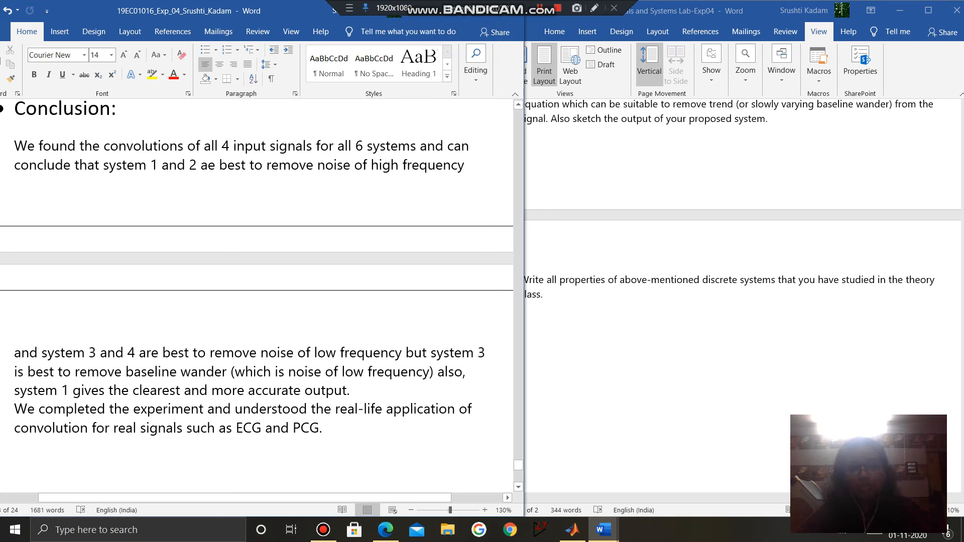
right_click(234, 165)
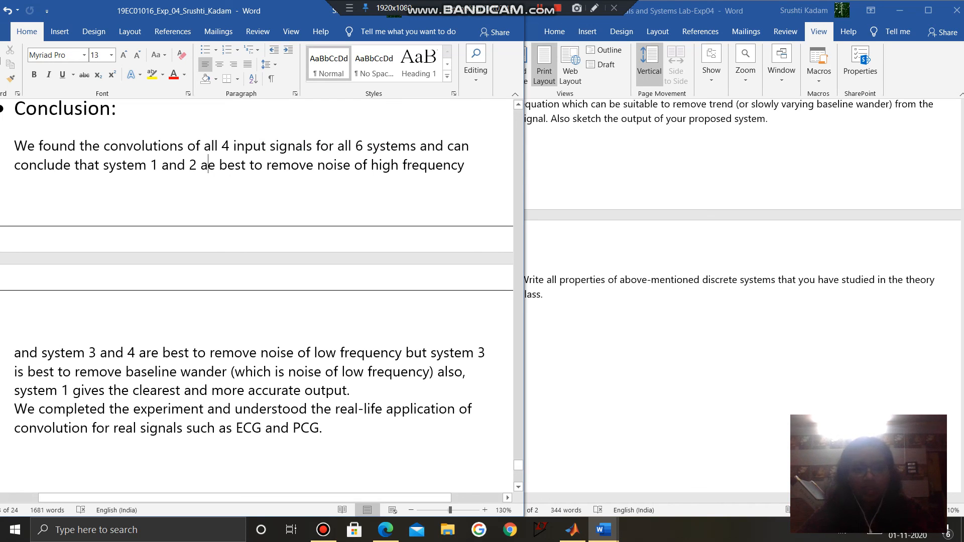
scroll("up", 3)
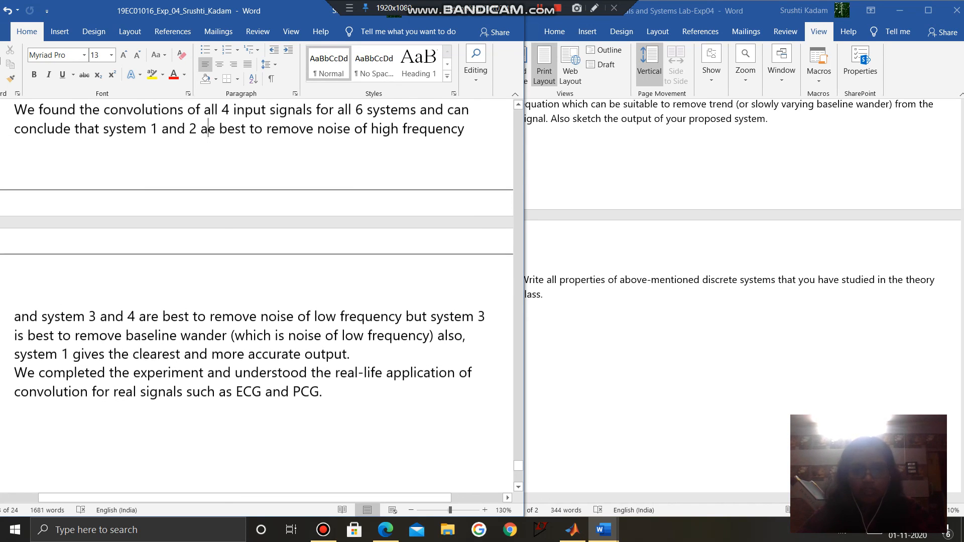